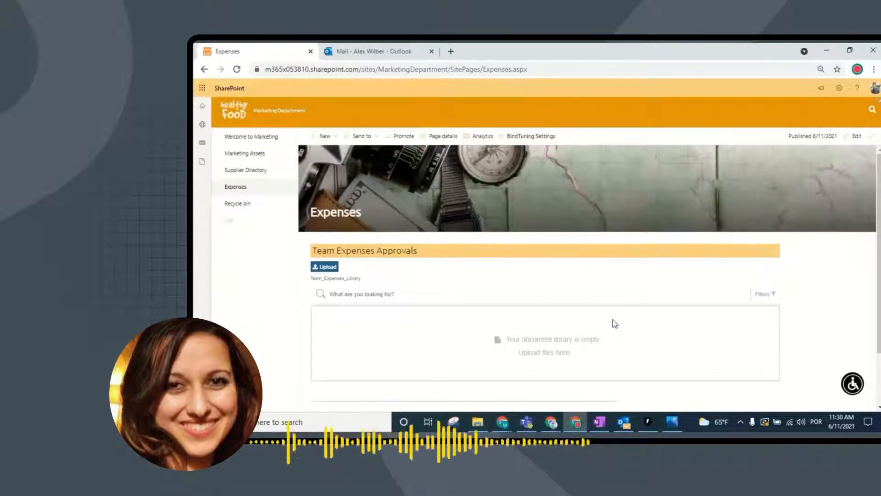
{"action": "mouse_move", "coordinate": [836, 112]}
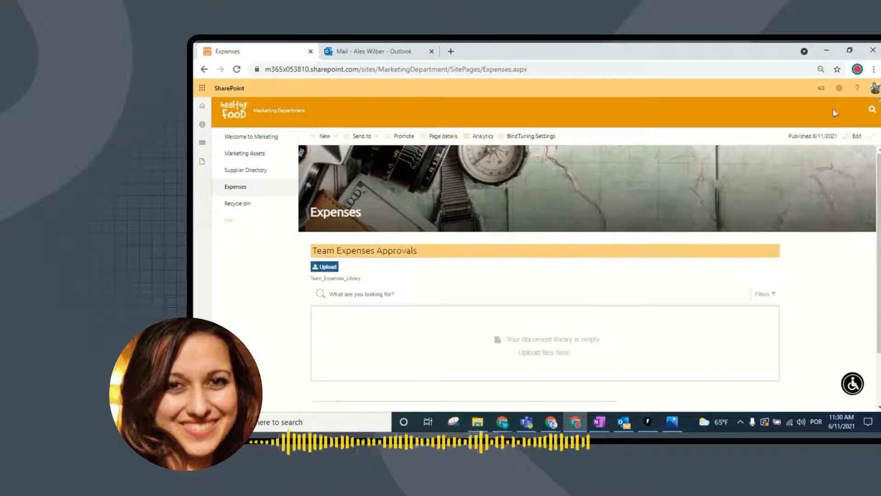
Step: Upload the ReceiptMetro and ReceiptSuperMarket images to the Team Expenses Approvals library
{"action": "left_click", "coordinate": [875, 88]}
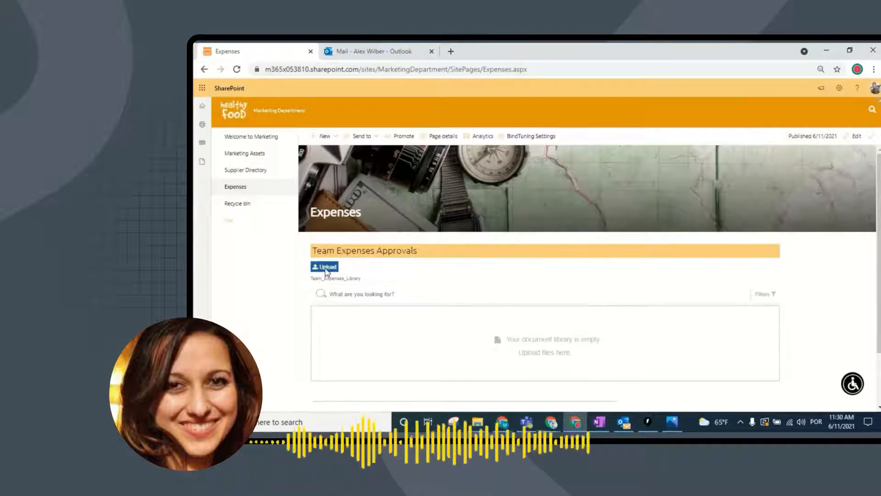
{"action": "left_click", "coordinate": [324, 266]}
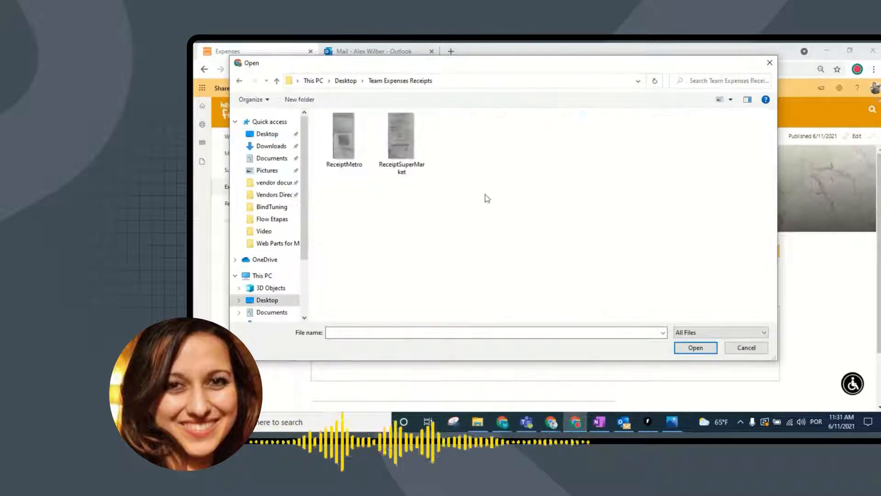
{"action": "left_click", "coordinate": [343, 136]}
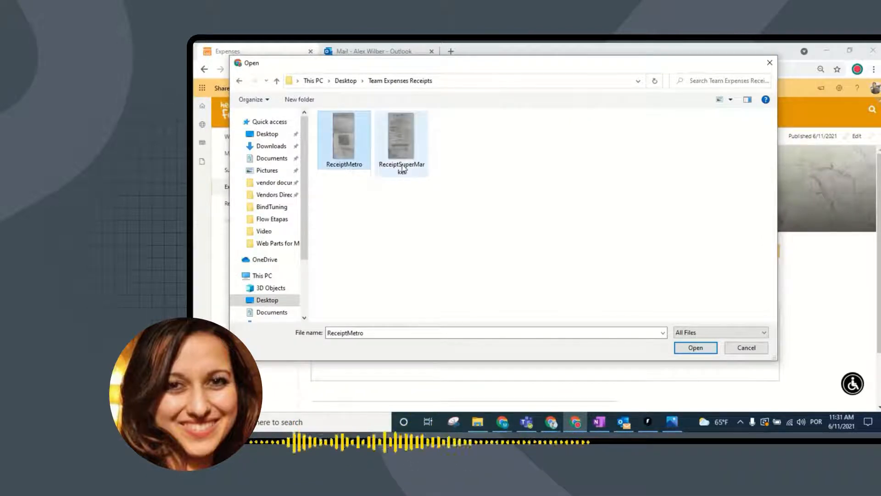
{"action": "left_click", "coordinate": [695, 347]}
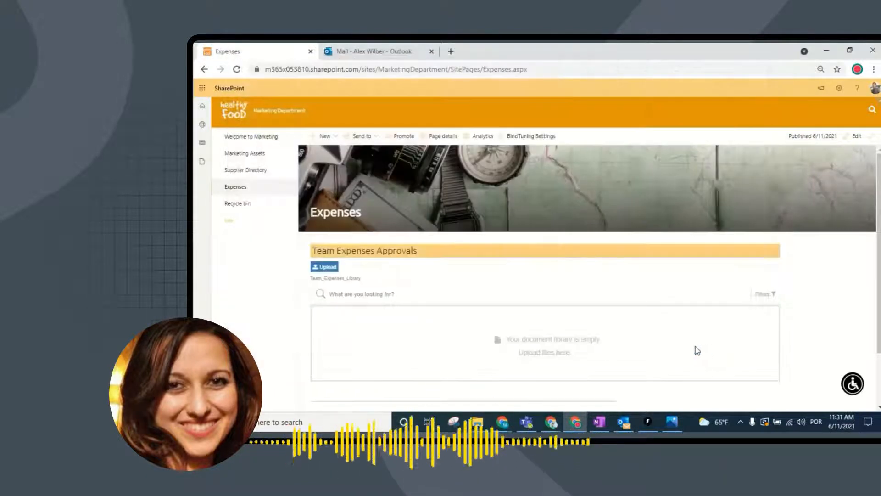
{"action": "scroll", "scroll_direction": "down", "scroll_amount": 3}
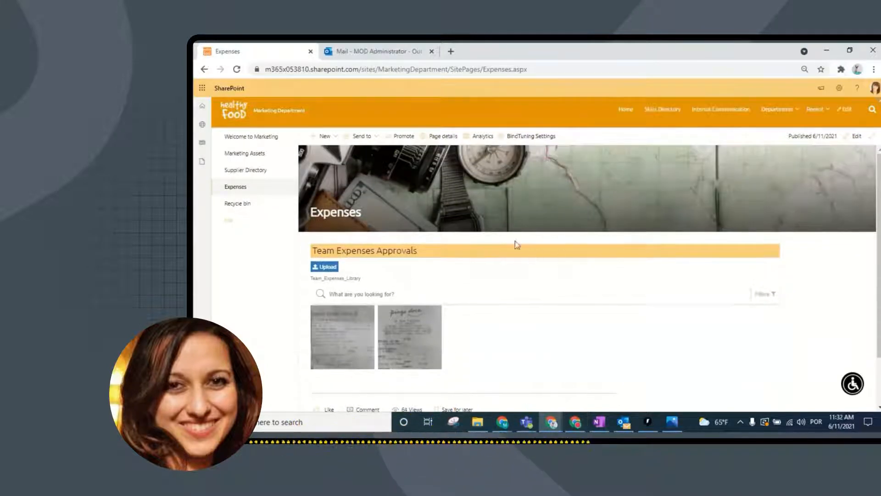
{"action": "left_click", "coordinate": [874, 87]}
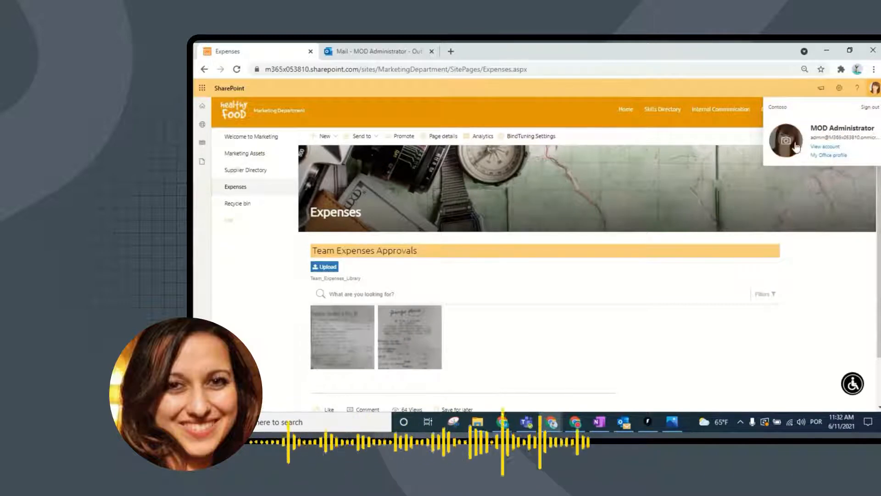
Step: Review the first Expense Approval Request email and its linked receipt image in the approver's mailbox
{"action": "left_click", "coordinate": [377, 51]}
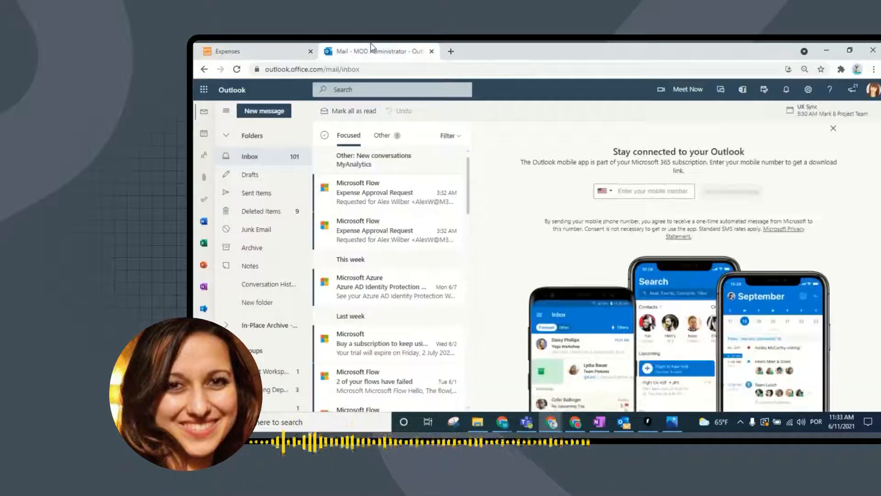
{"action": "left_click", "coordinate": [375, 193]}
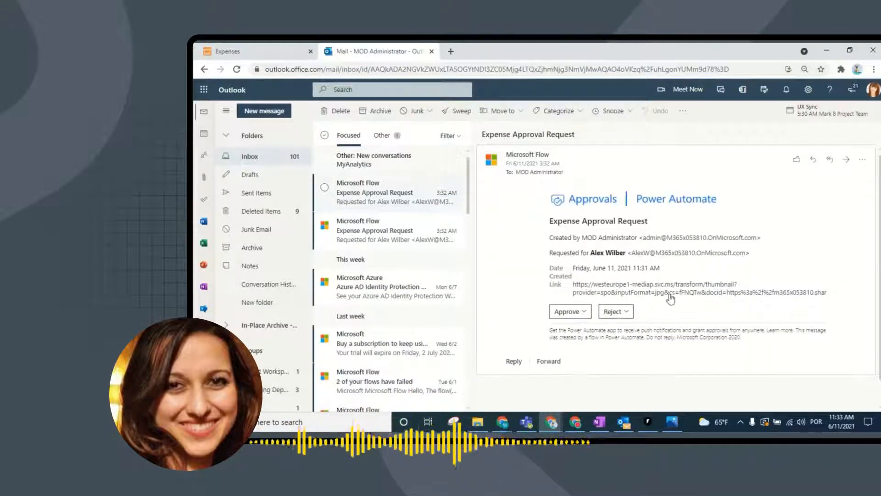
{"action": "left_click", "coordinate": [649, 288]}
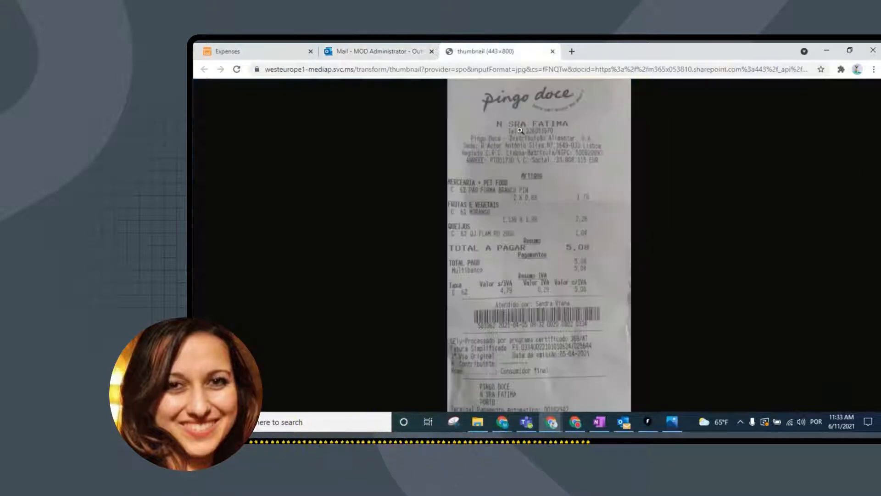
{"action": "left_click", "coordinate": [376, 51]}
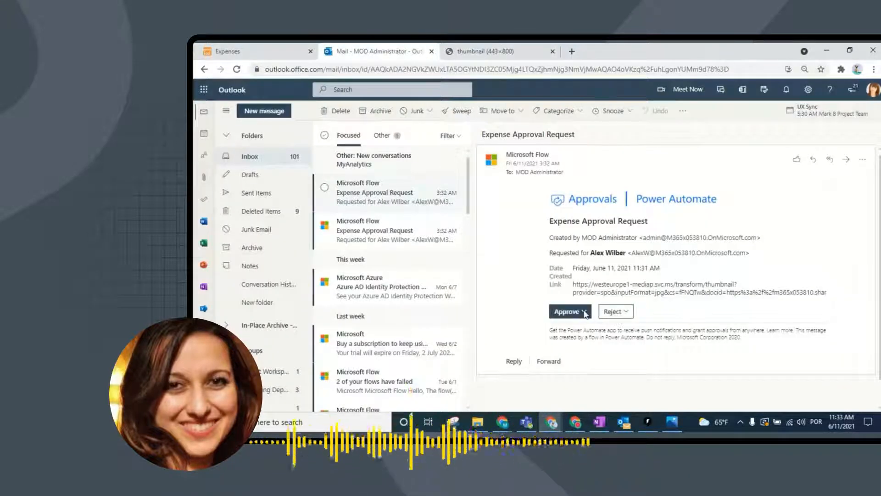
Step: Approve and submit the first expense request, then move to the second request
{"action": "left_click", "coordinate": [569, 311]}
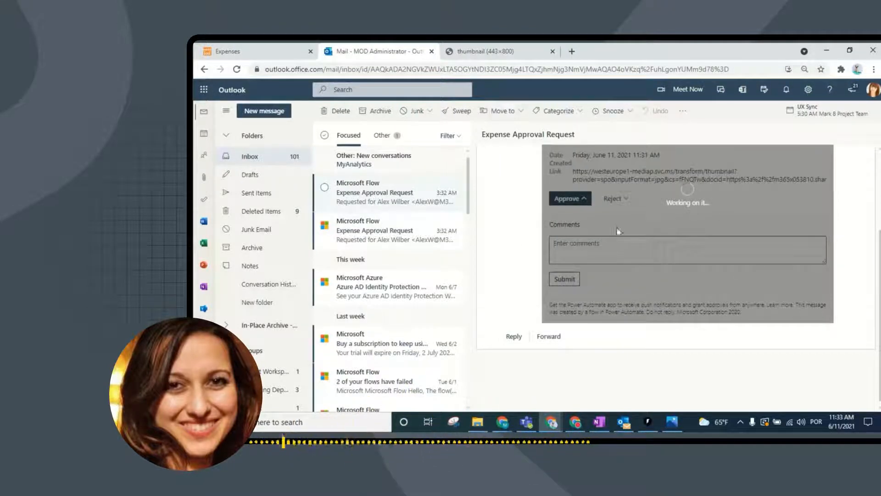
{"action": "left_click", "coordinate": [563, 279]}
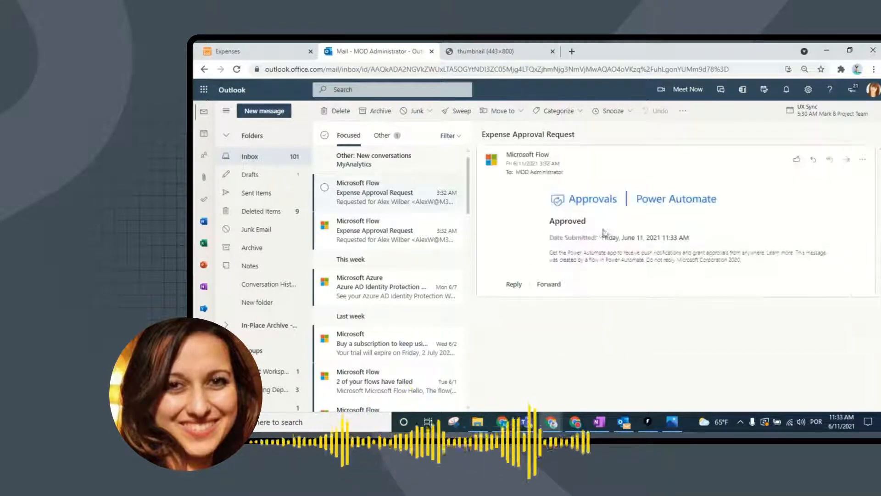
{"action": "left_click", "coordinate": [384, 230]}
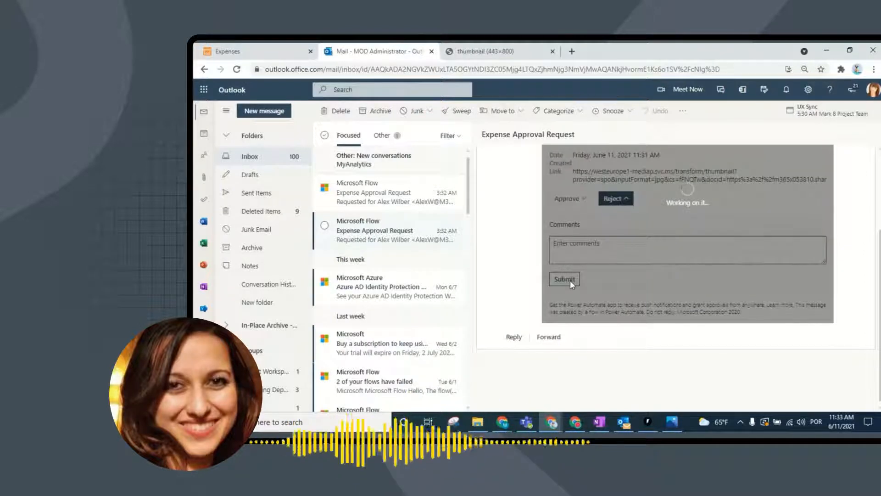
{"action": "mouse_move", "coordinate": [485, 193]}
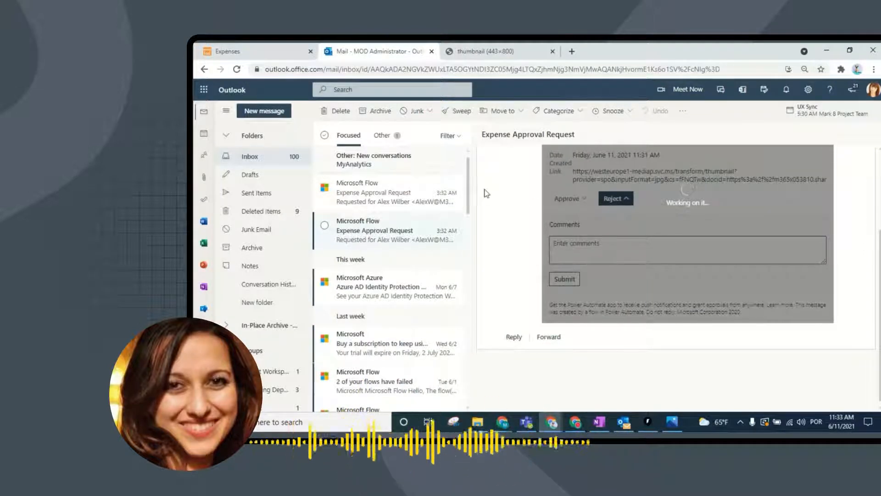
Step: On the Expenses page, filter the receipt gallery by Approval Status
{"action": "left_click", "coordinate": [256, 51]}
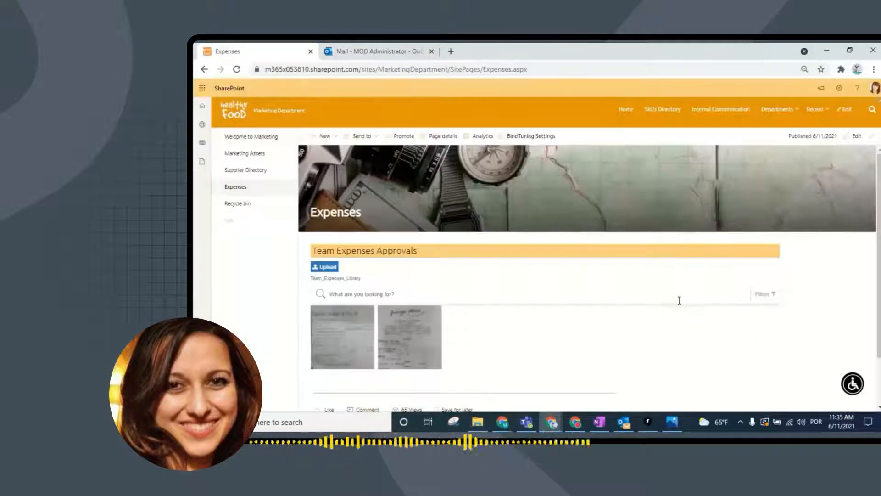
{"action": "mouse_move", "coordinate": [764, 298]}
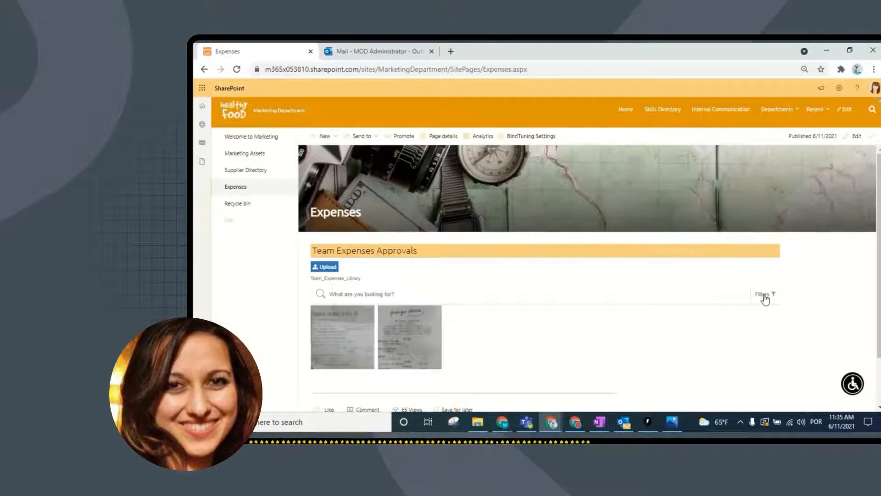
{"action": "left_click", "coordinate": [764, 294]}
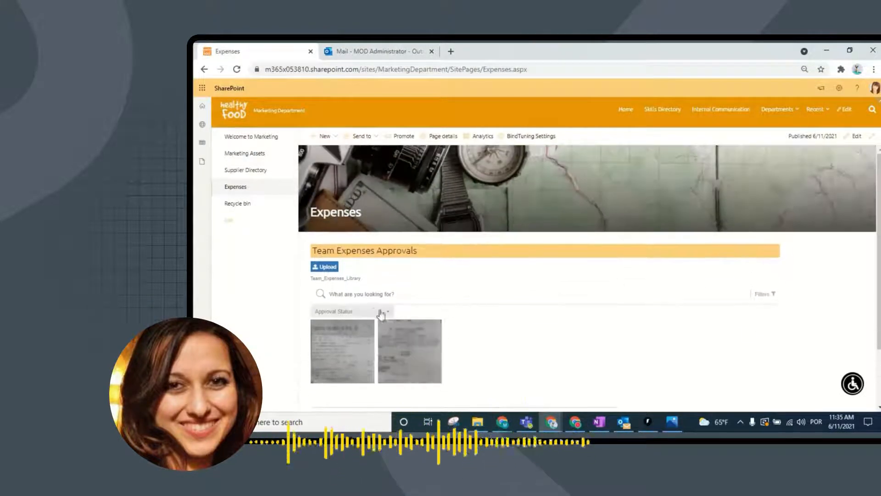
{"action": "left_click", "coordinate": [386, 311]}
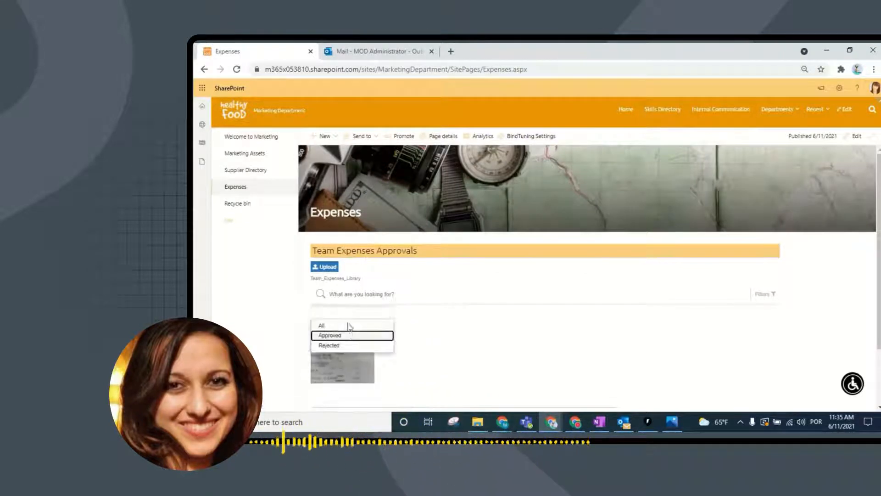
{"action": "left_click", "coordinate": [328, 345]}
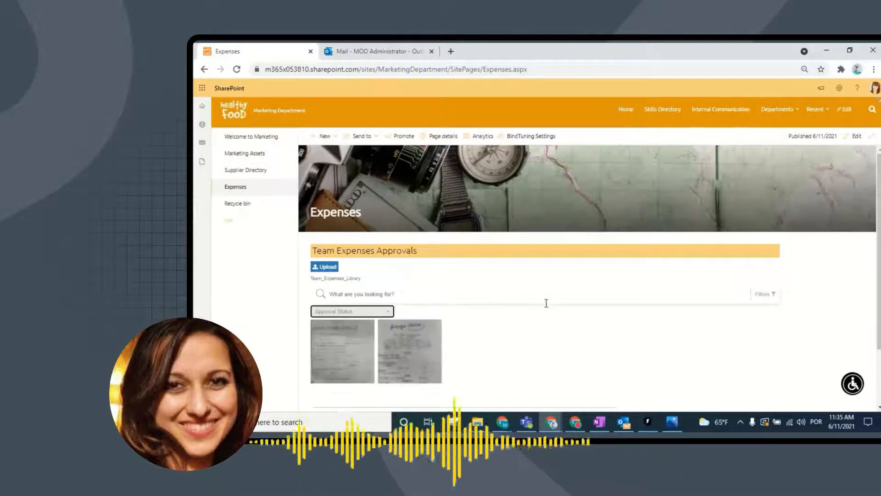
Step: Read the Expense Request Rejected notice in the requester's inbox, then return to the Expenses page
{"action": "left_click", "coordinate": [873, 88]}
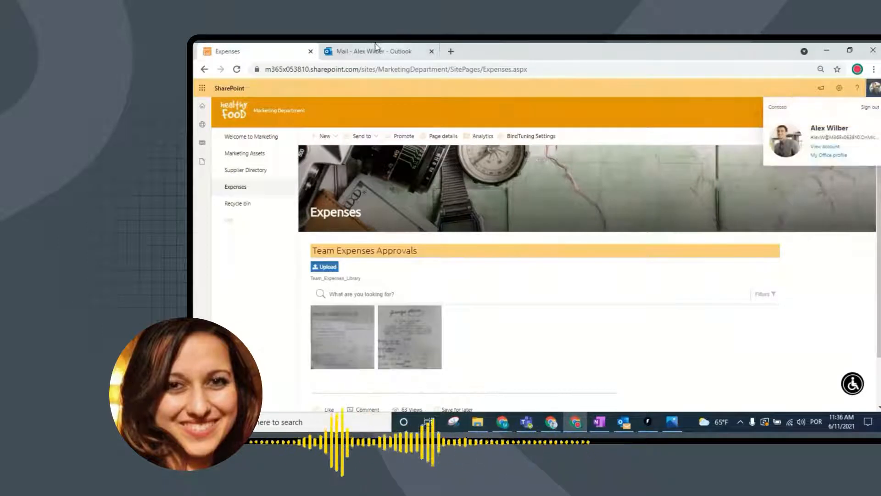
{"action": "left_click", "coordinate": [371, 51]}
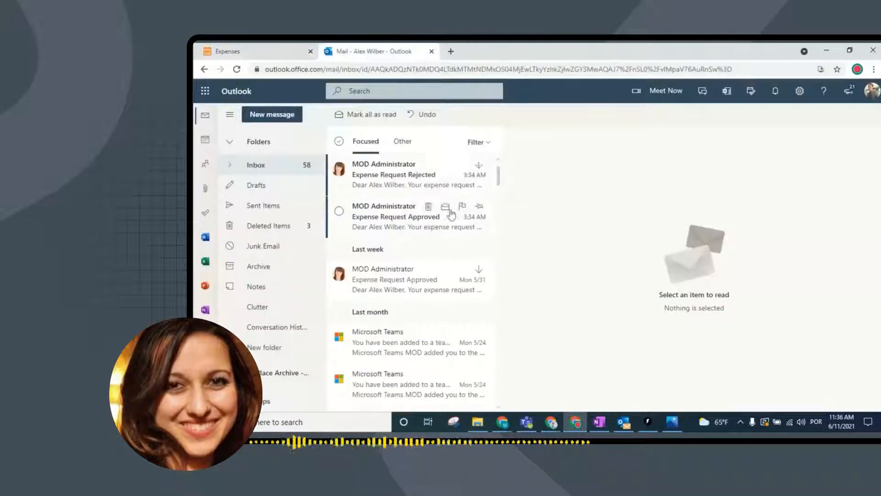
{"action": "mouse_move", "coordinate": [396, 177]}
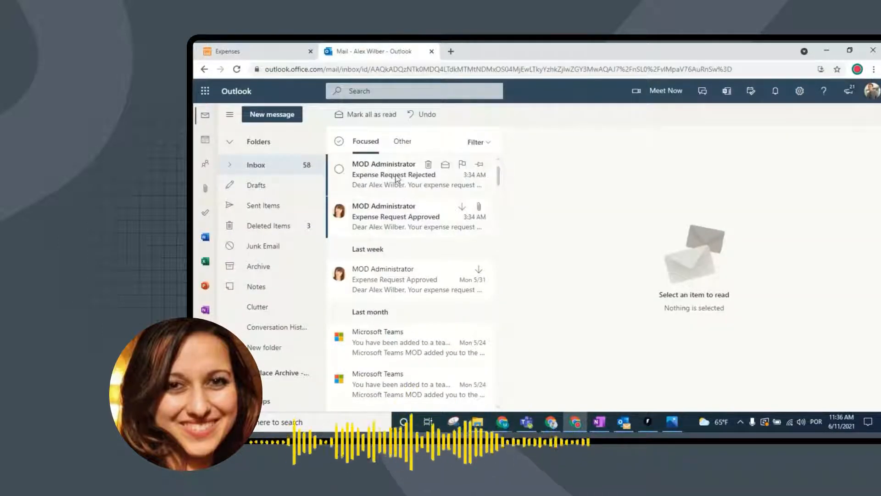
{"action": "left_click", "coordinate": [393, 175]}
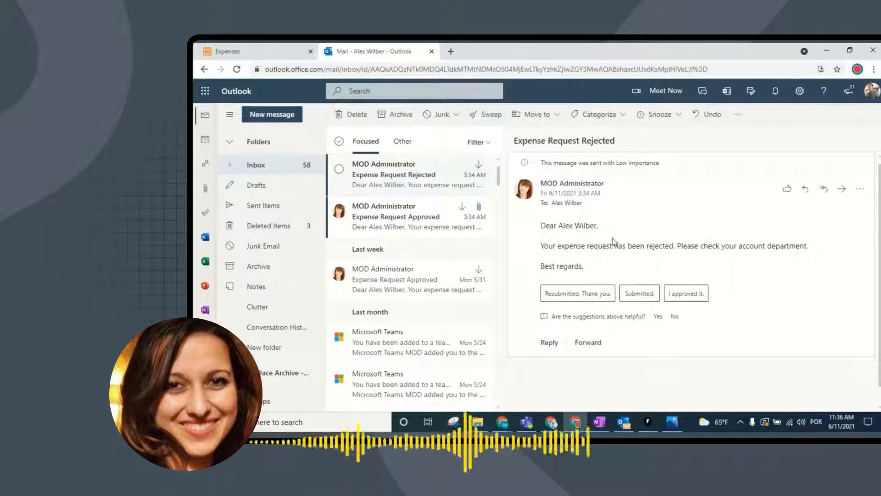
{"action": "mouse_move", "coordinate": [437, 200]}
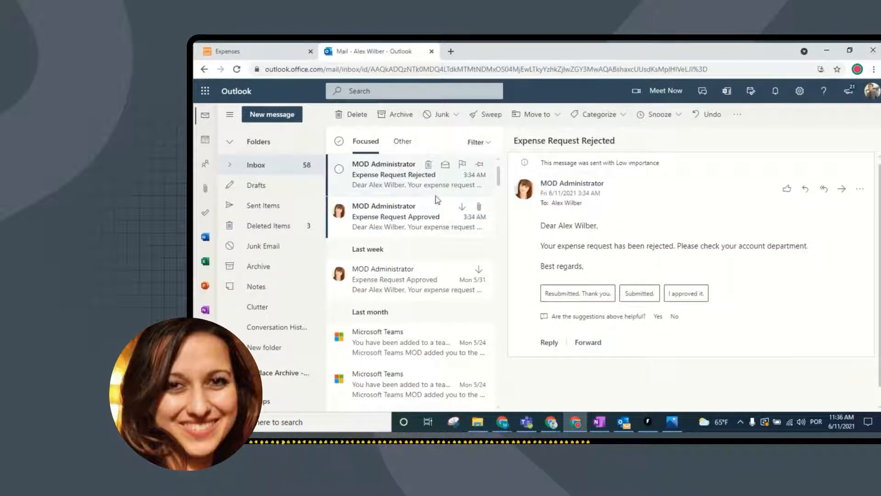
{"action": "left_click", "coordinate": [396, 216]}
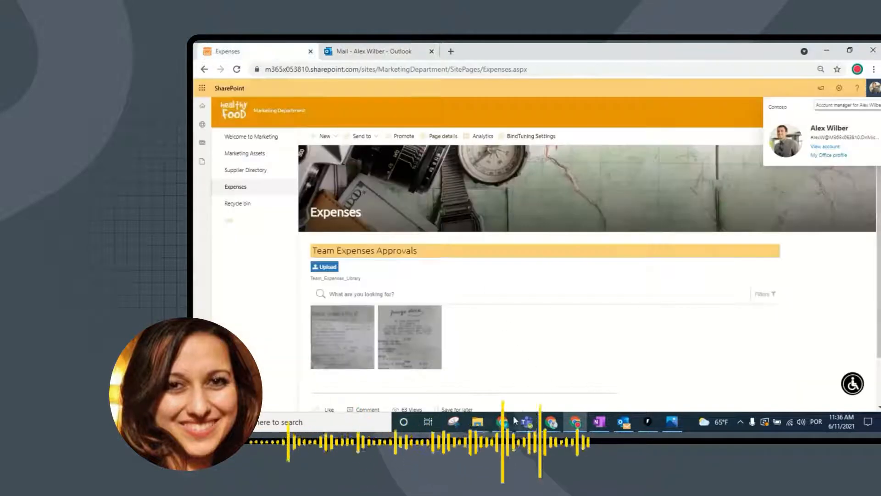
Step: Put the Expenses page in edit mode and open Site contents from the Settings pane
{"action": "left_click", "coordinate": [844, 109]}
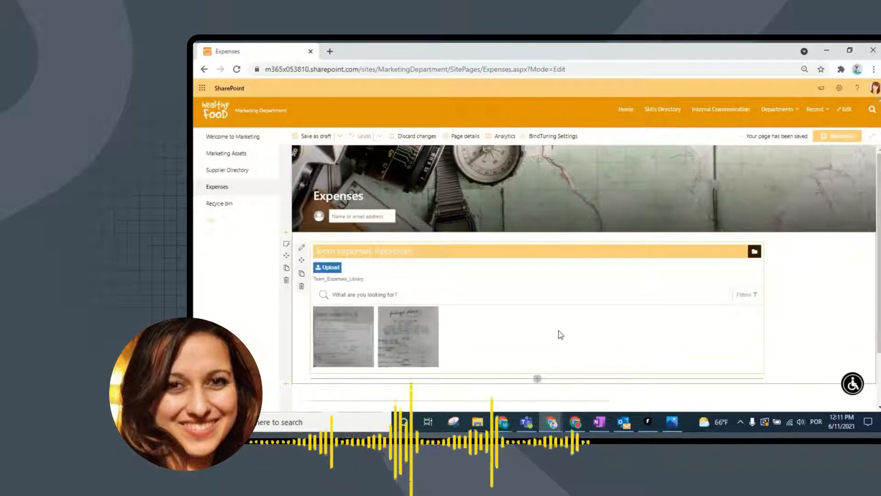
{"action": "mouse_move", "coordinate": [538, 336]}
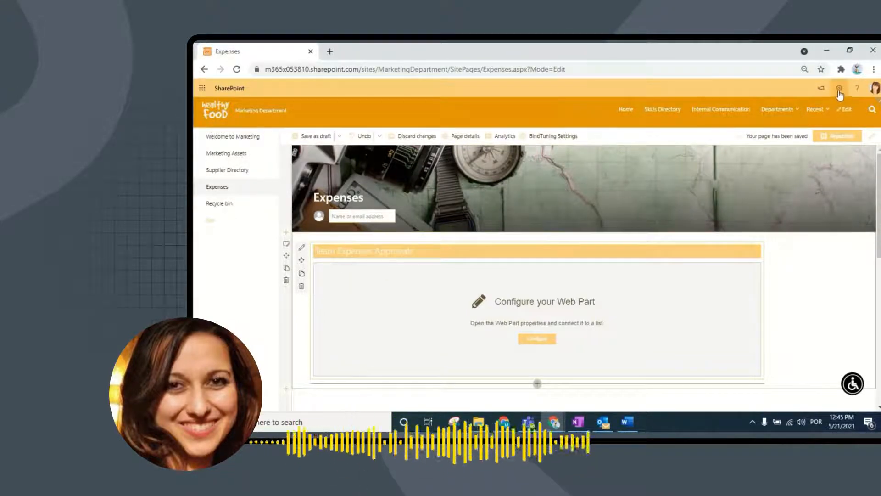
{"action": "left_click", "coordinate": [841, 88]}
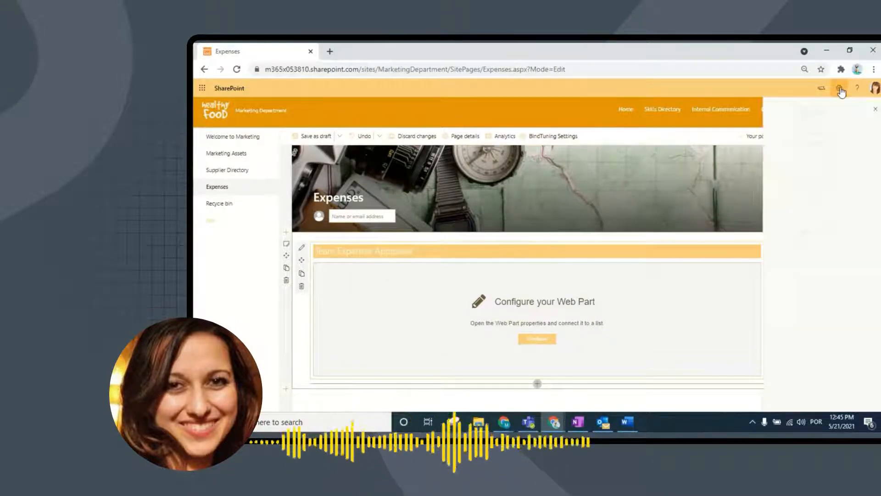
{"action": "left_click", "coordinate": [841, 88]}
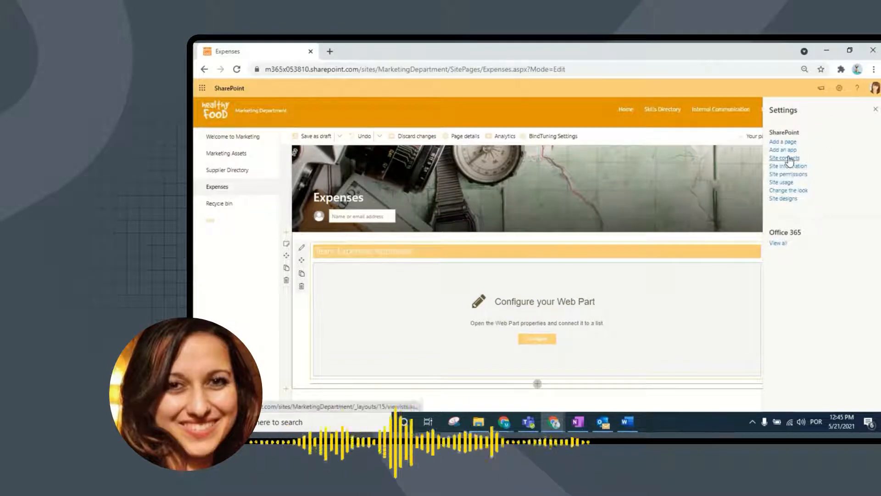
{"action": "left_click", "coordinate": [786, 158]}
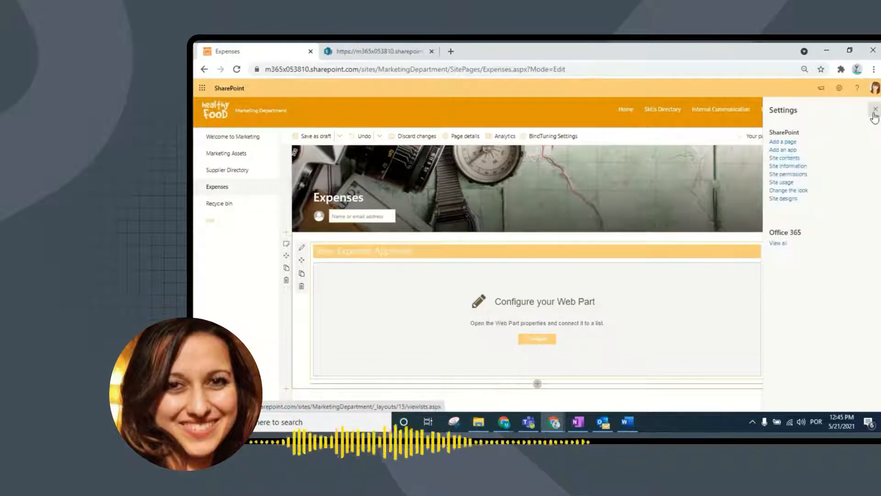
{"action": "left_click", "coordinate": [786, 158]}
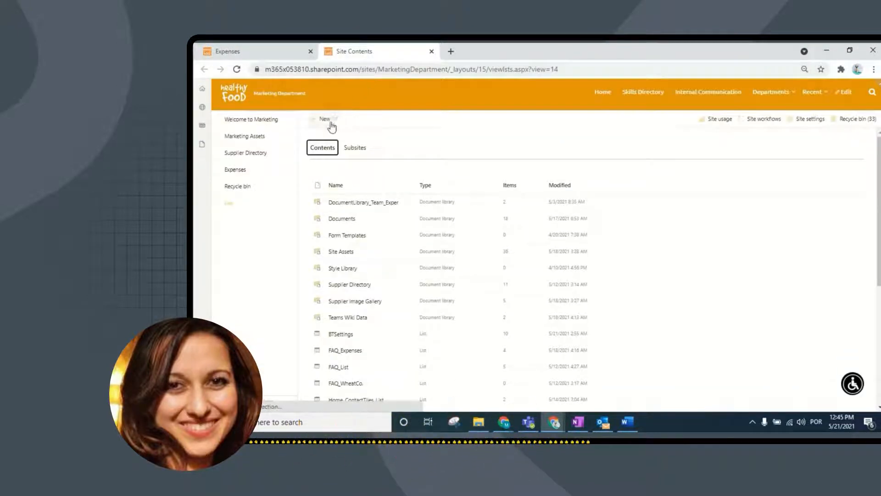
Step: Create a new document library named Team_Expenses_Library
{"action": "left_click", "coordinate": [325, 119]}
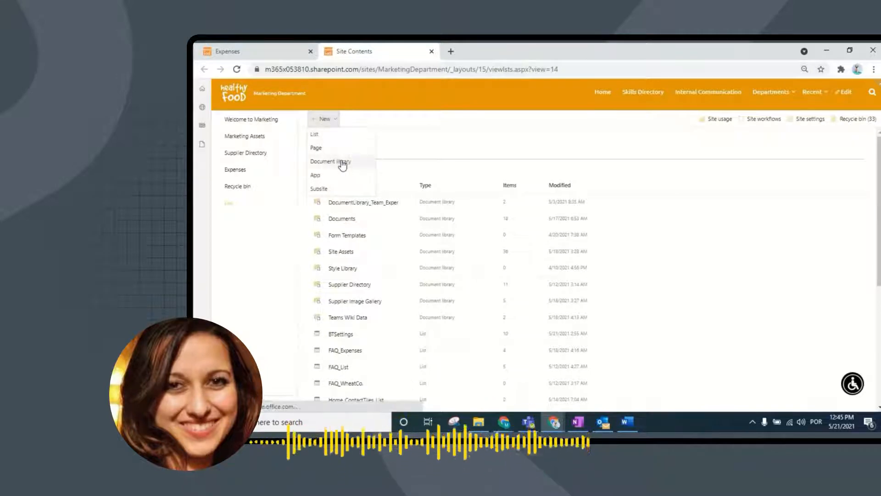
{"action": "left_click", "coordinate": [331, 162]}
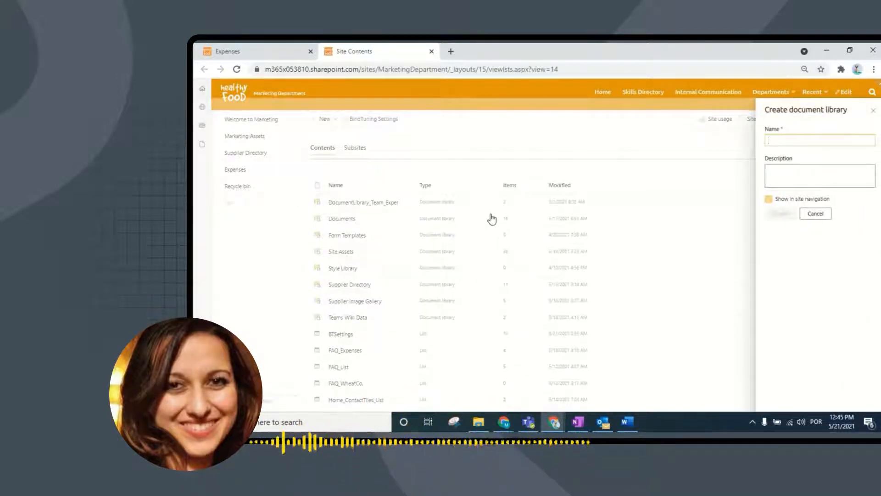
{"action": "type", "text": "Team"}
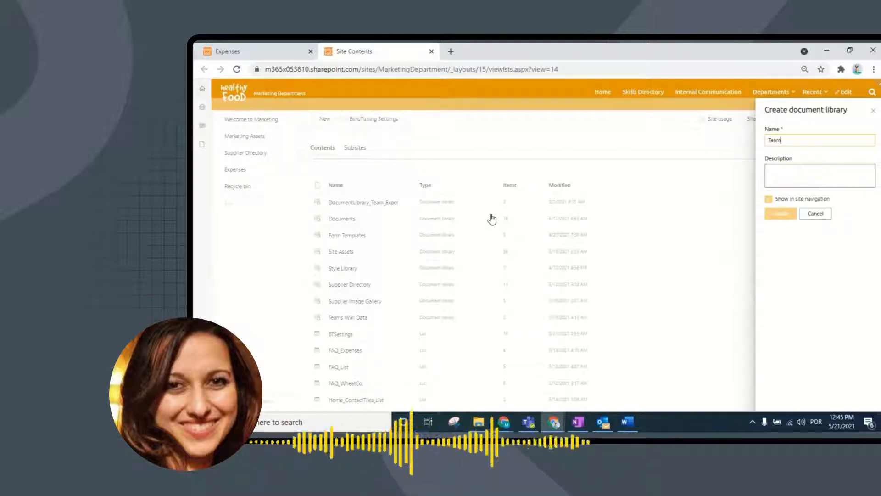
{"action": "type", "text": "_Exp"}
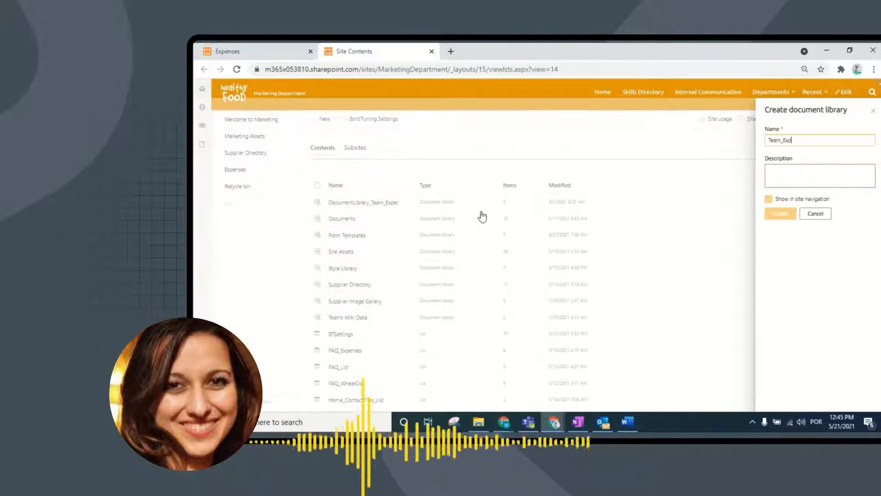
{"action": "type", "text": "enses_"}
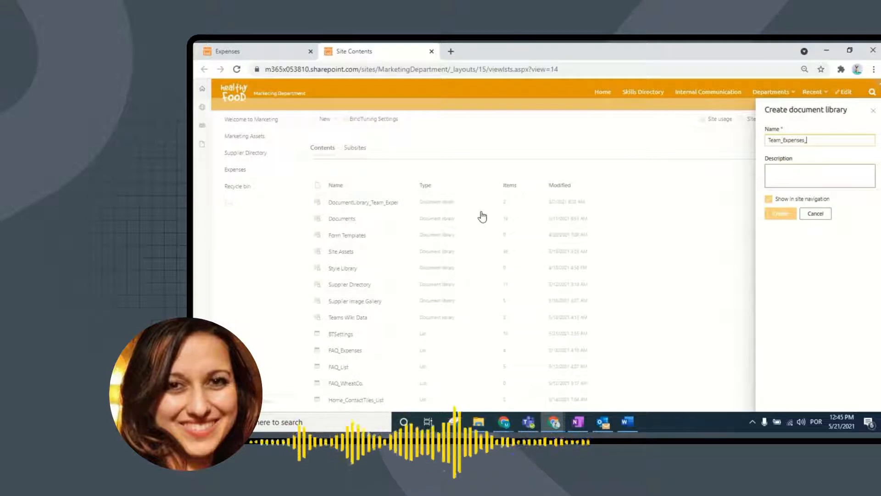
{"action": "type", "text": "Library"}
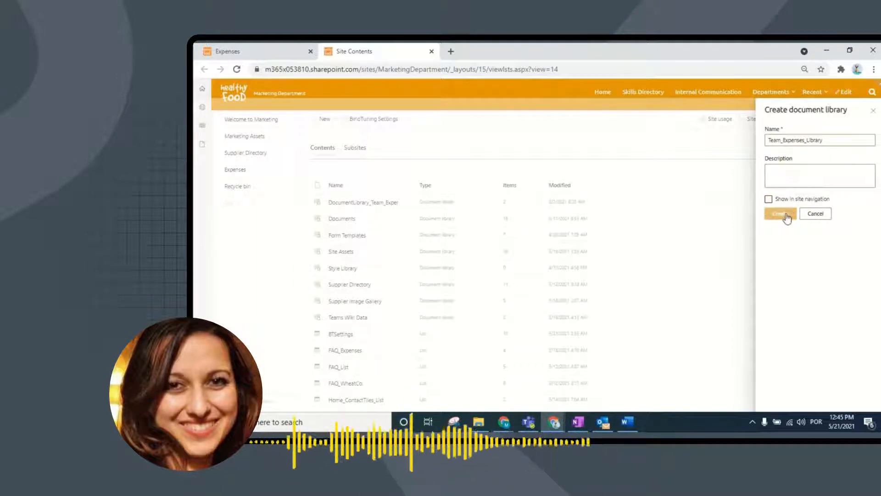
{"action": "left_click", "coordinate": [780, 213]}
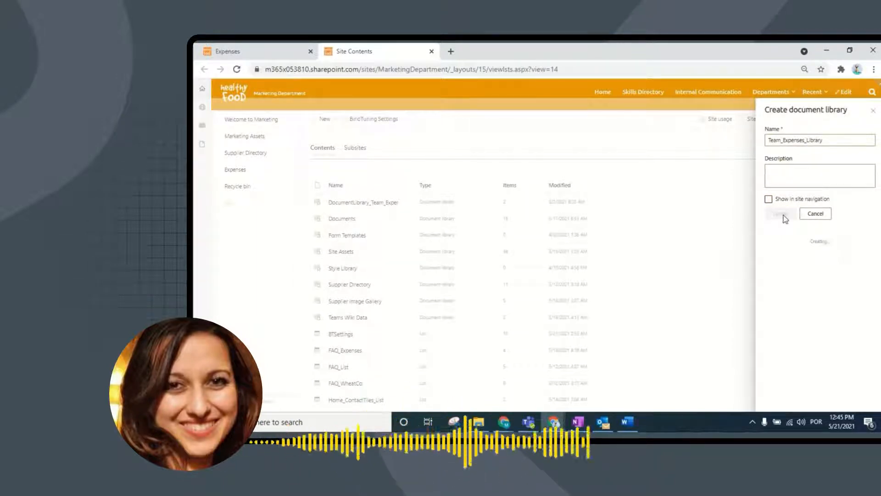
{"action": "left_click", "coordinate": [780, 213]}
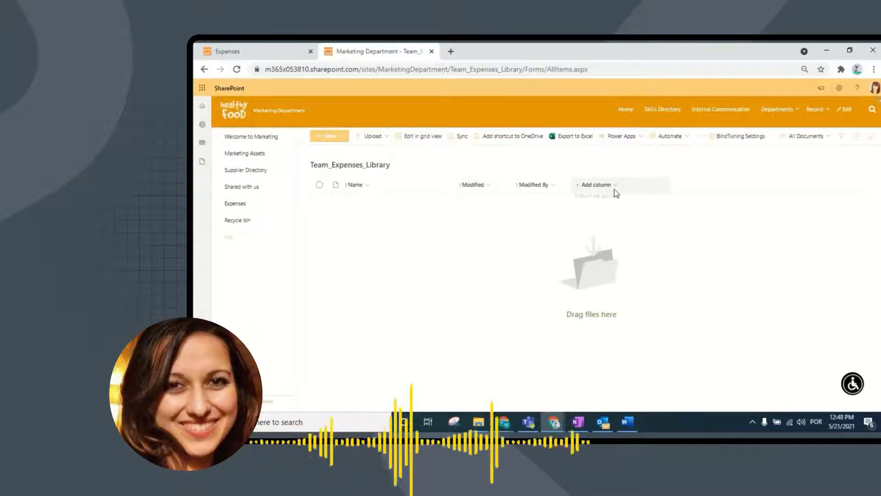
Step: Start a Choice column named ApprovalStatus, fixing the typo in the name
{"action": "left_click", "coordinate": [595, 185]}
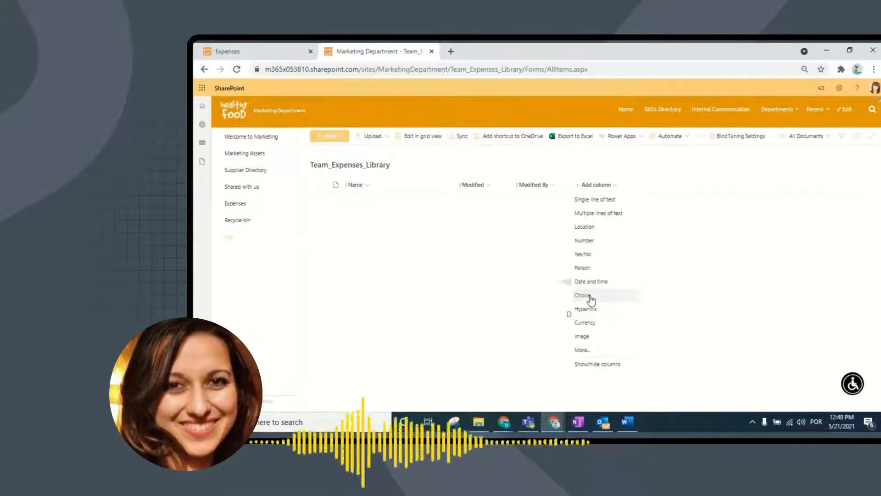
{"action": "left_click", "coordinate": [583, 295]}
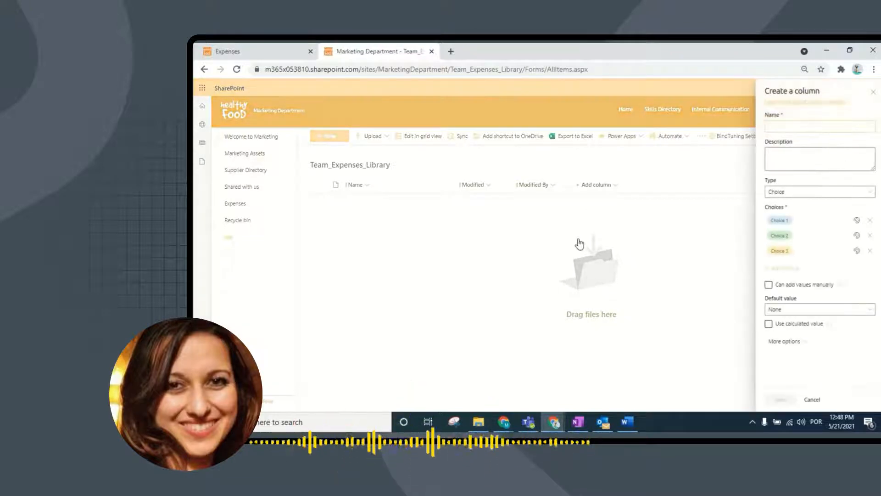
{"action": "type", "text": "App"}
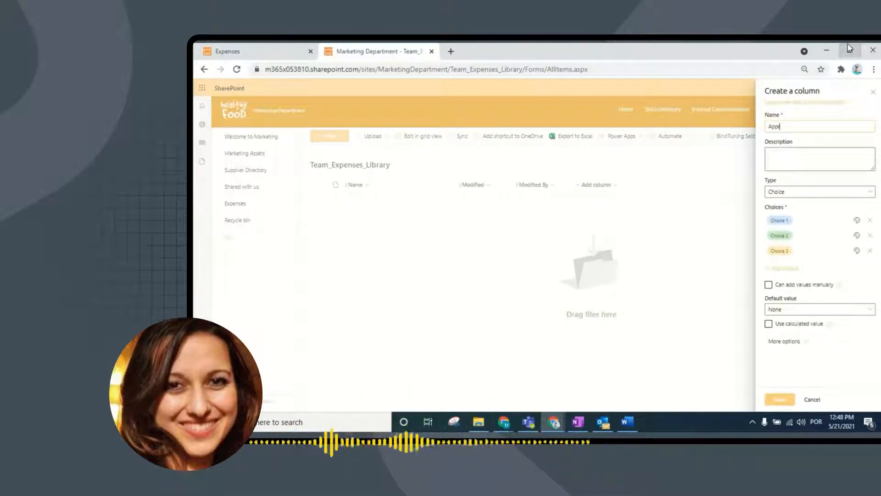
{"action": "type", "text": "Approvals"}
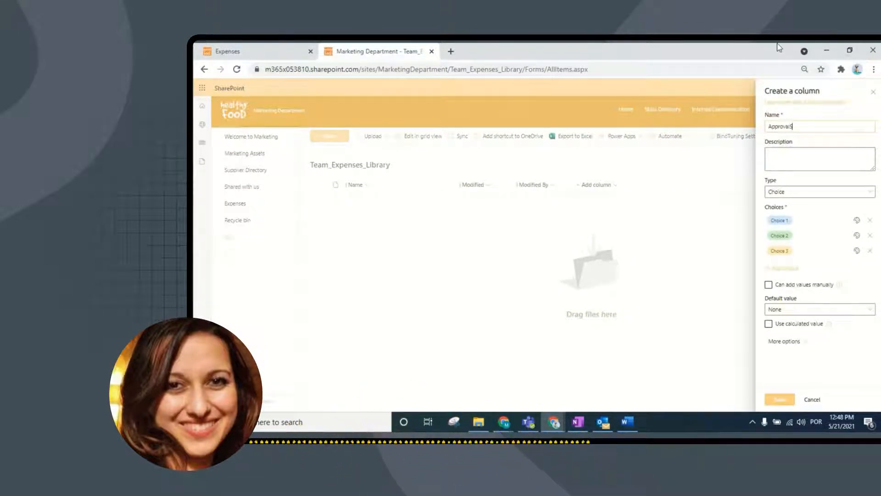
{"action": "type", "text": "Statues"}
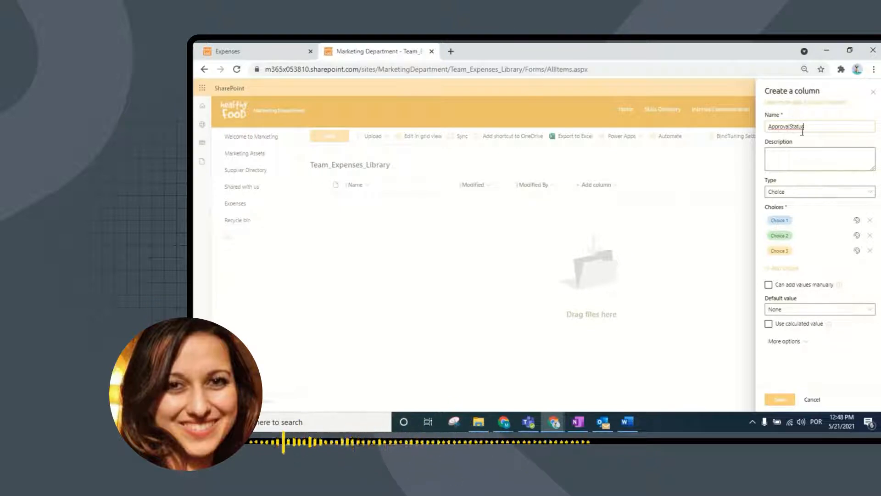
{"action": "left_click", "coordinate": [871, 250]}
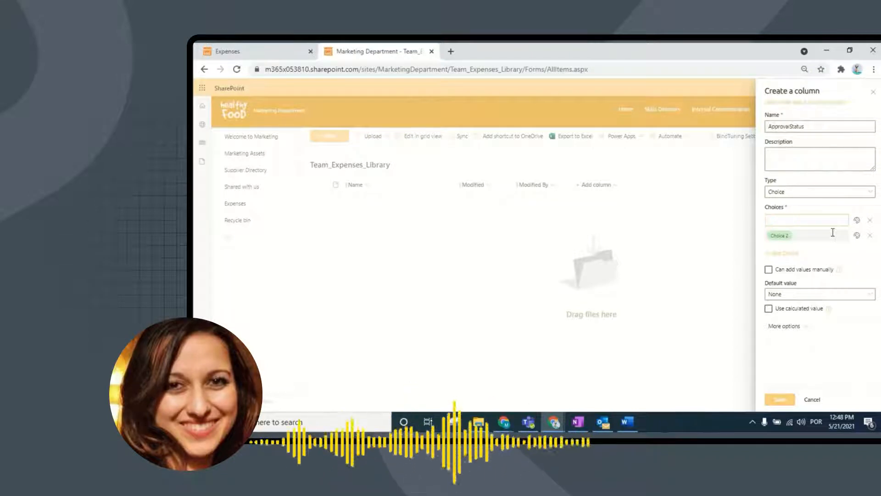
Step: Set the choices to Approved and Rejected and save the ApprovalStatus column
{"action": "type", "text": "Approved"}
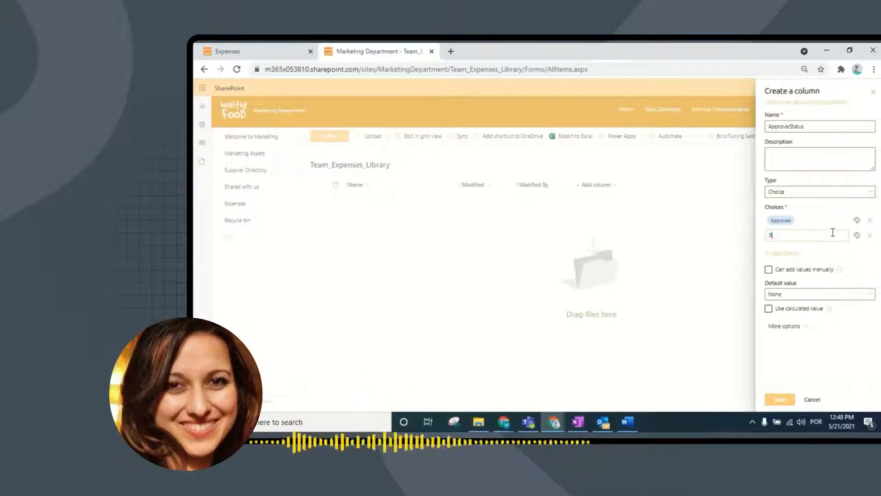
{"action": "type", "text": "Rejected"}
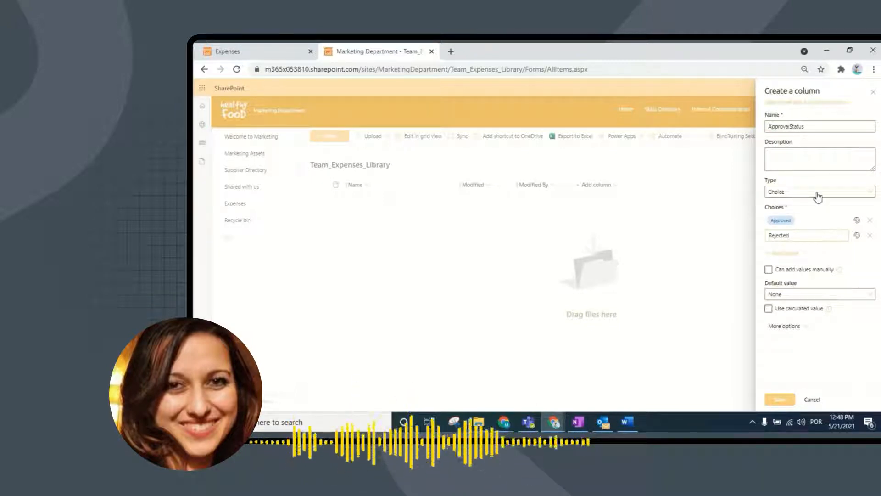
{"action": "left_click", "coordinate": [779, 399]}
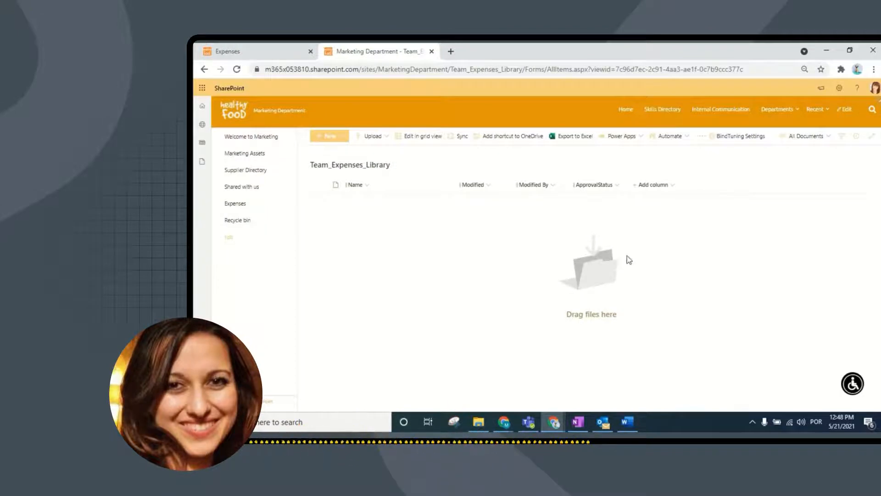
Step: Add a Multiple lines of text column named EmployeeComments
{"action": "left_click", "coordinate": [653, 185]}
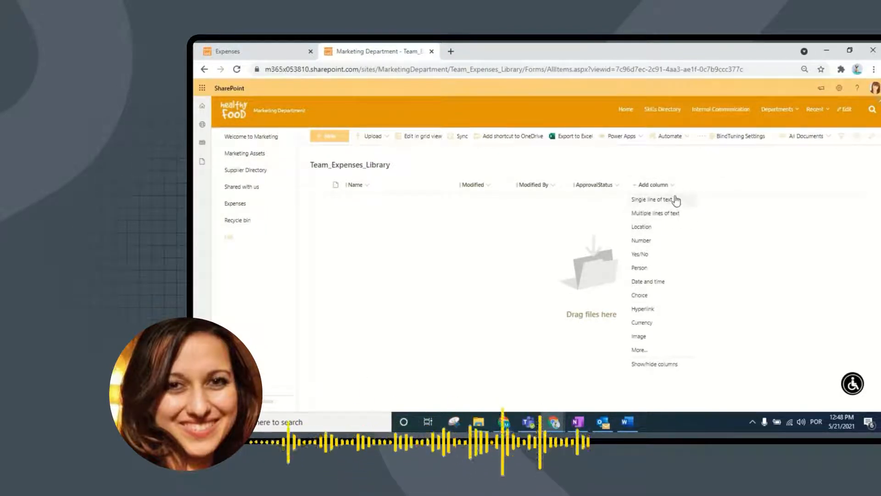
{"action": "mouse_move", "coordinate": [674, 205]}
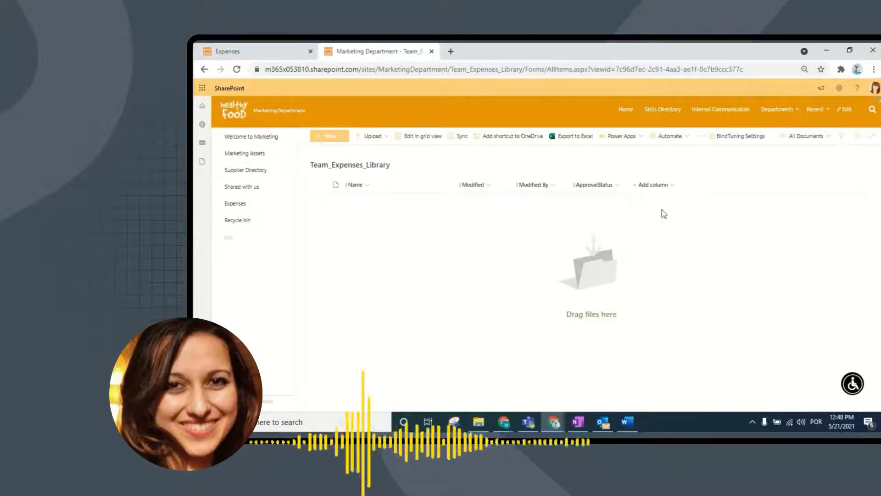
{"action": "left_click", "coordinate": [653, 185]}
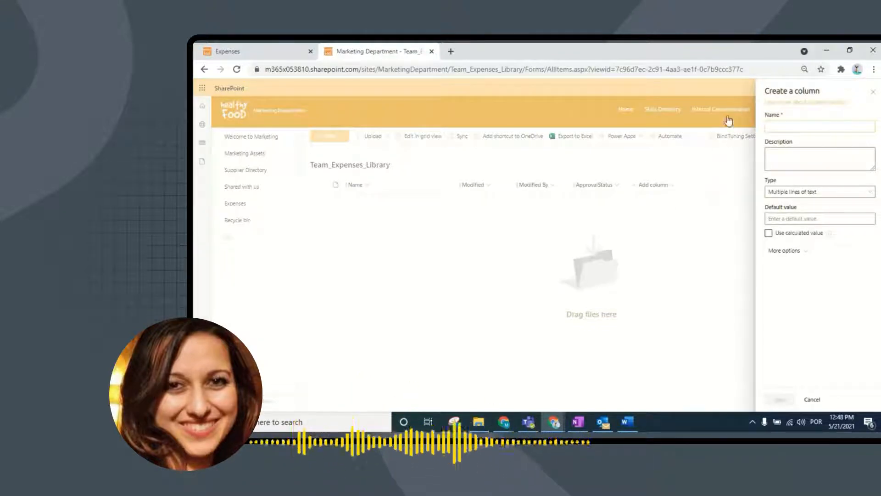
{"action": "type", "text": "EmployeeComment"}
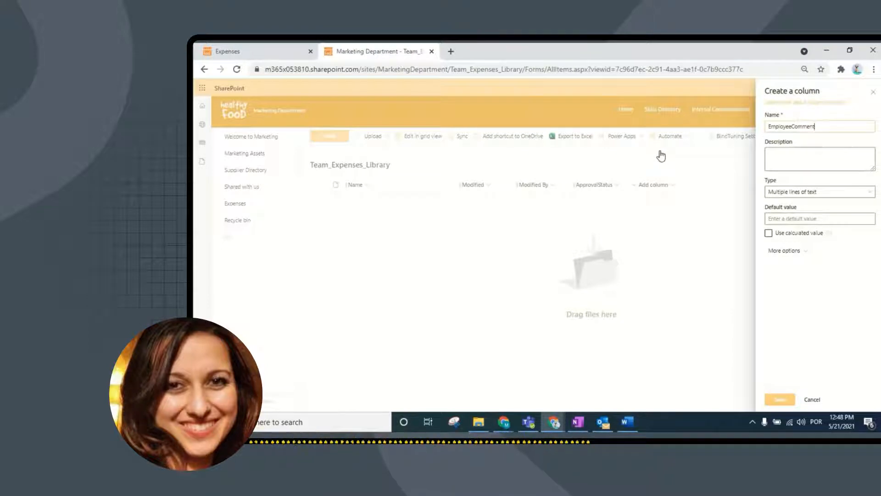
{"action": "type", "text": "s"}
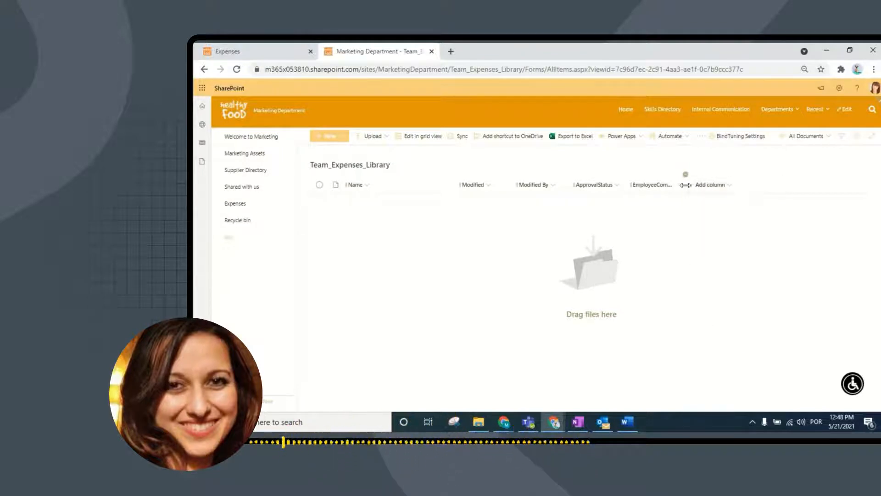
Step: Add a Multiple lines of text column named ManagersComments and save it
{"action": "left_click", "coordinate": [718, 185]}
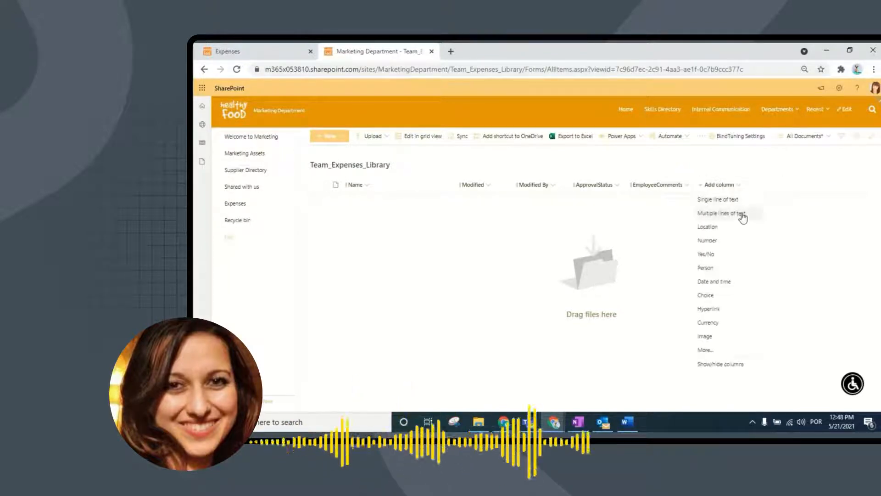
{"action": "left_click", "coordinate": [721, 213]}
{"action": "type", "text": "ManagersC"}
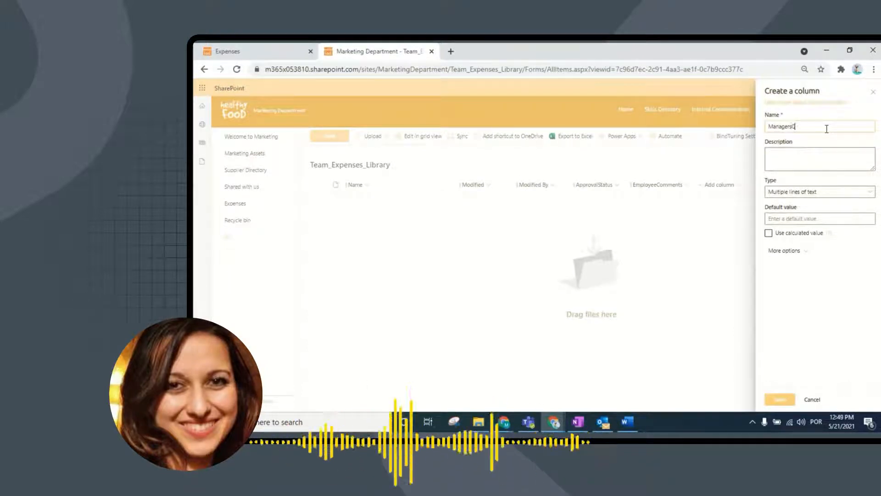
{"action": "type", "text": "omments"}
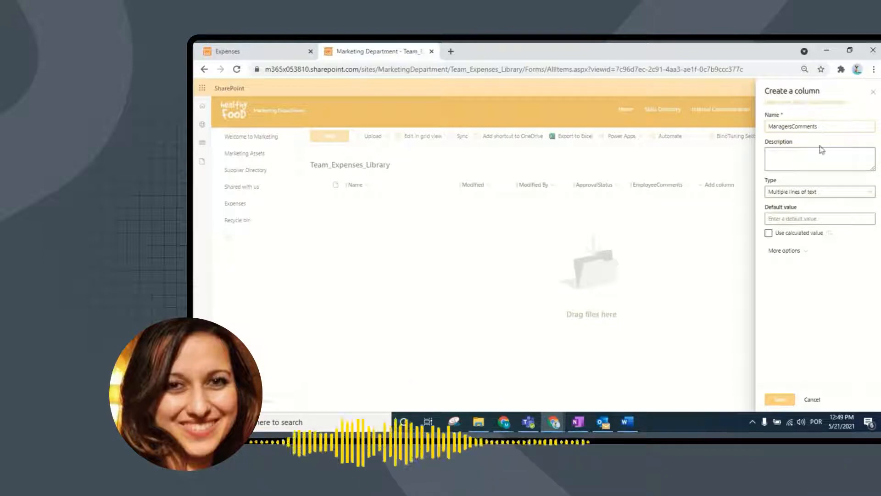
{"action": "left_click", "coordinate": [779, 399]}
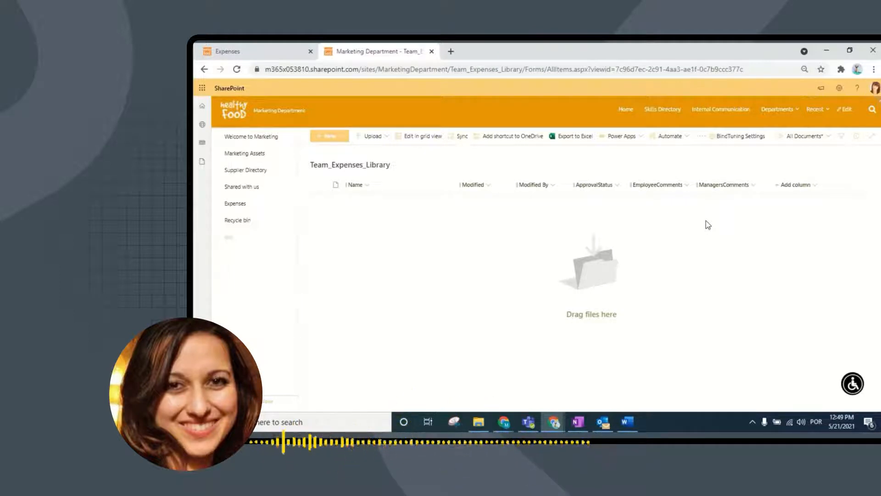
{"action": "mouse_move", "coordinate": [633, 215]}
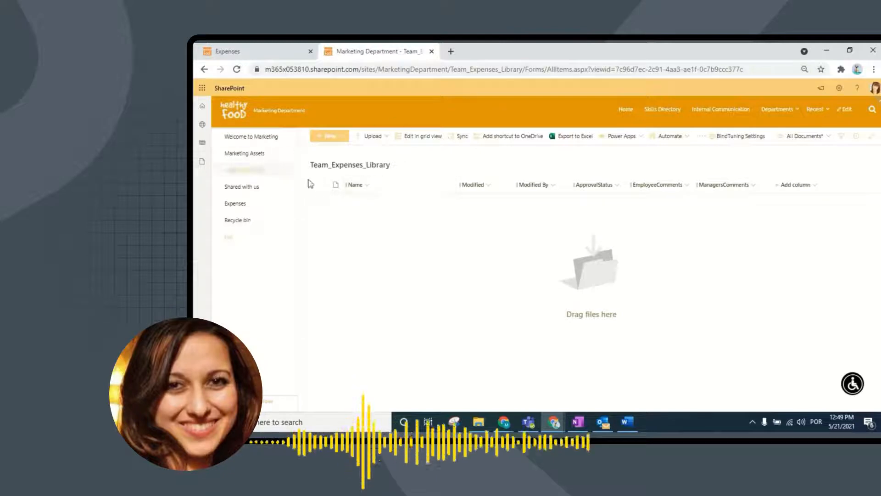
Step: Edit the Expenses page's image gallery web part and bring up its Images Source settings
{"action": "left_click", "coordinate": [235, 204]}
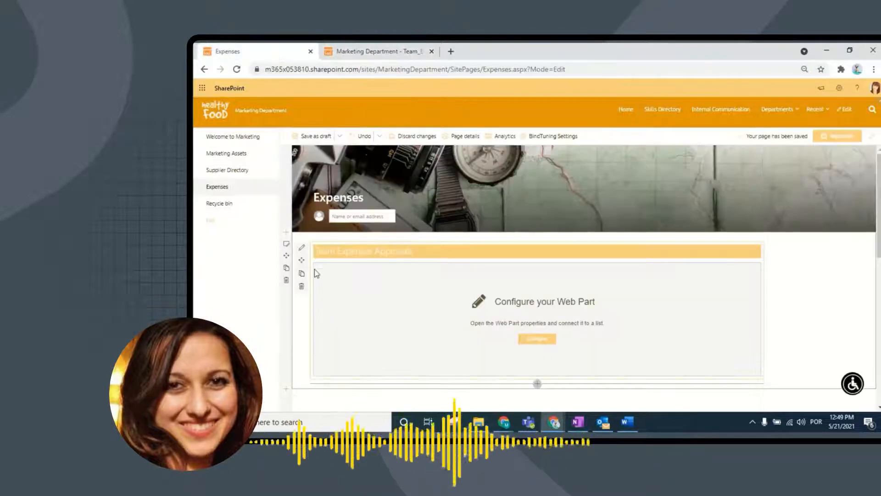
{"action": "left_click", "coordinate": [301, 250]}
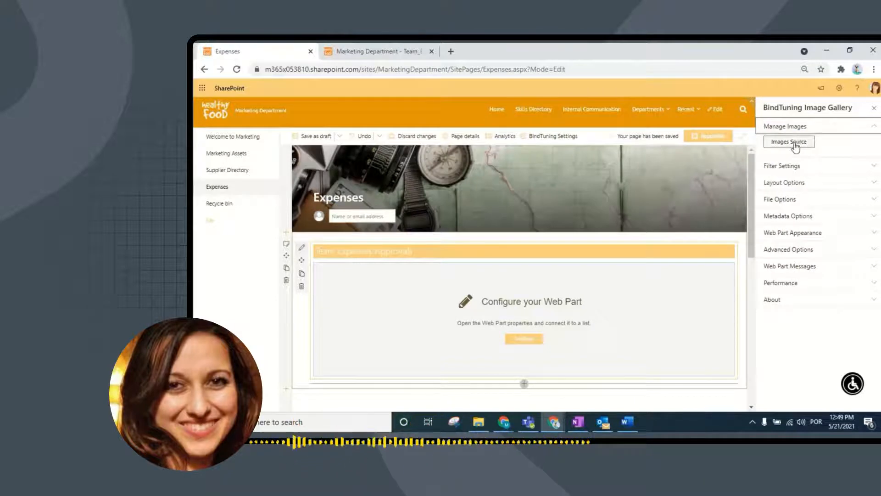
{"action": "left_click", "coordinate": [789, 142]}
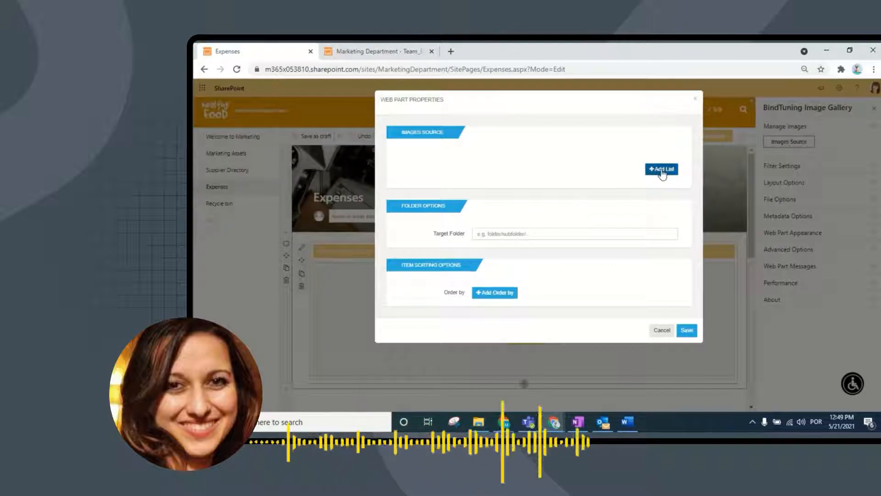
Step: Add a new image source list and choose Team_Expenses_Library from the site's libraries
{"action": "left_click", "coordinate": [661, 170]}
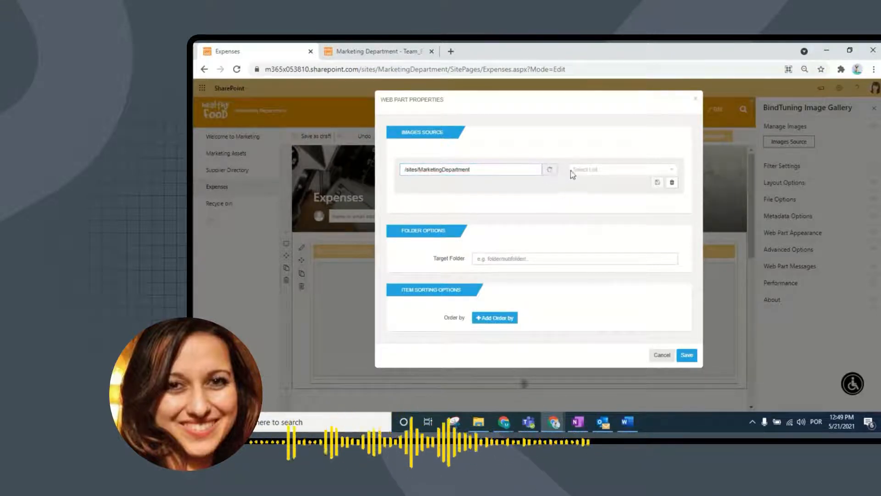
{"action": "left_click", "coordinate": [621, 170]}
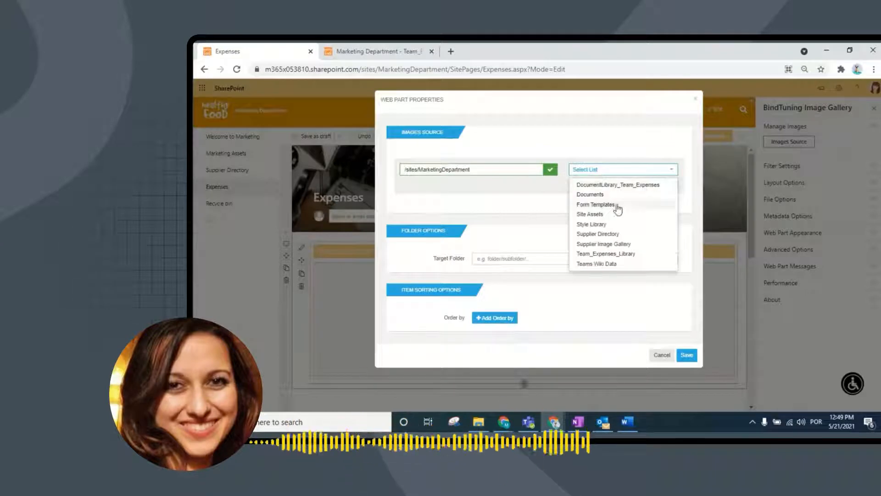
{"action": "mouse_move", "coordinate": [623, 259]}
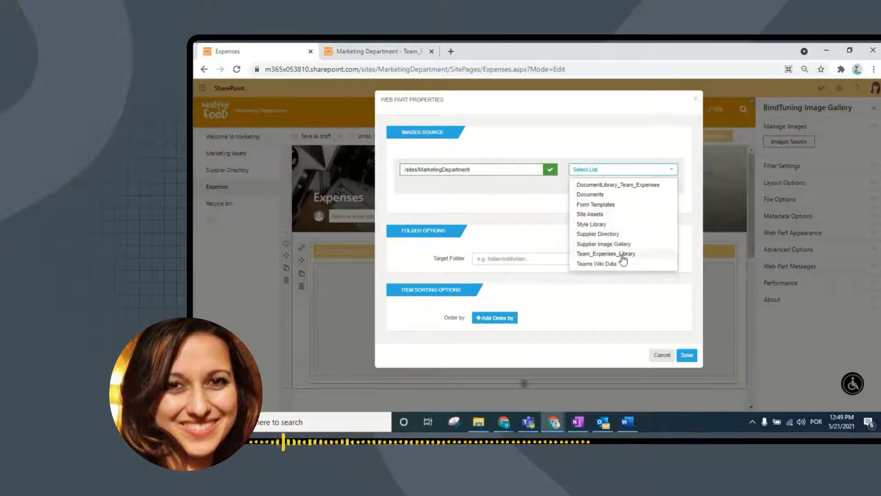
{"action": "left_click", "coordinate": [606, 254]}
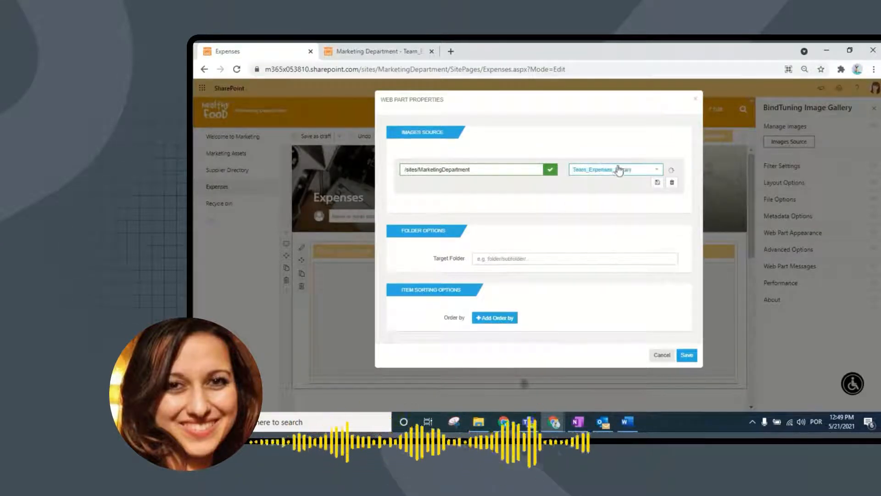
Step: Confirm the chosen site and library and save the gallery's Web Part properties
{"action": "left_click", "coordinate": [671, 170]}
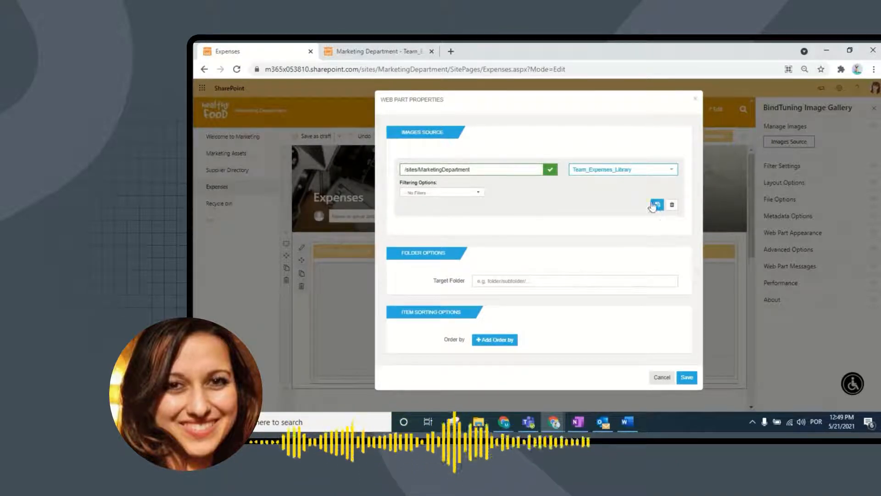
{"action": "left_click", "coordinate": [656, 203]}
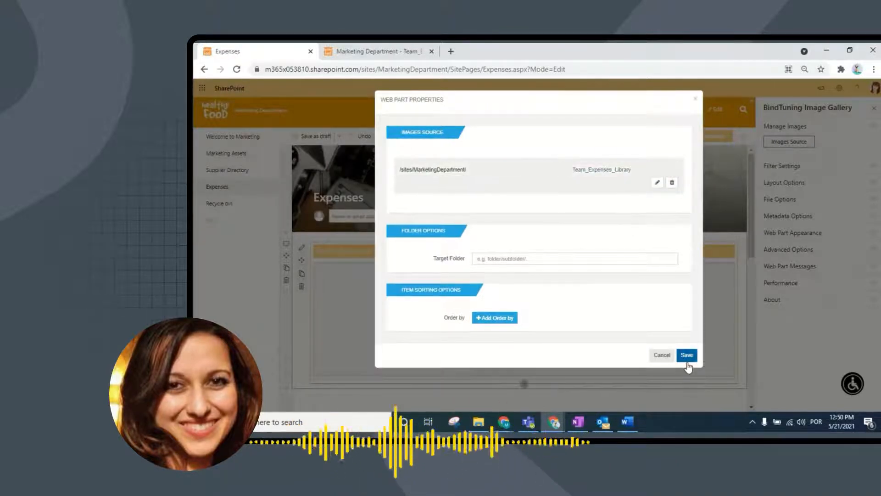
{"action": "left_click", "coordinate": [686, 355]}
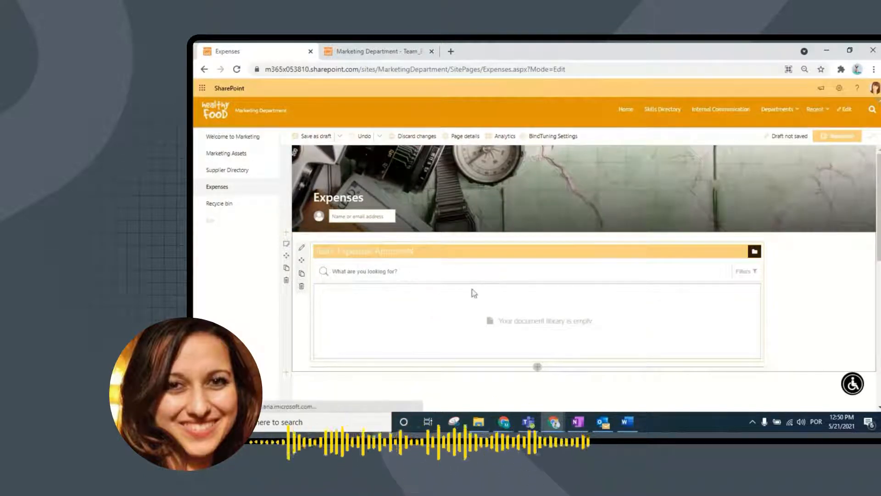
Step: Save the Team Expense Approvals flow and expand its 'When a file is created or modified' trigger
{"action": "left_click", "coordinate": [314, 136]}
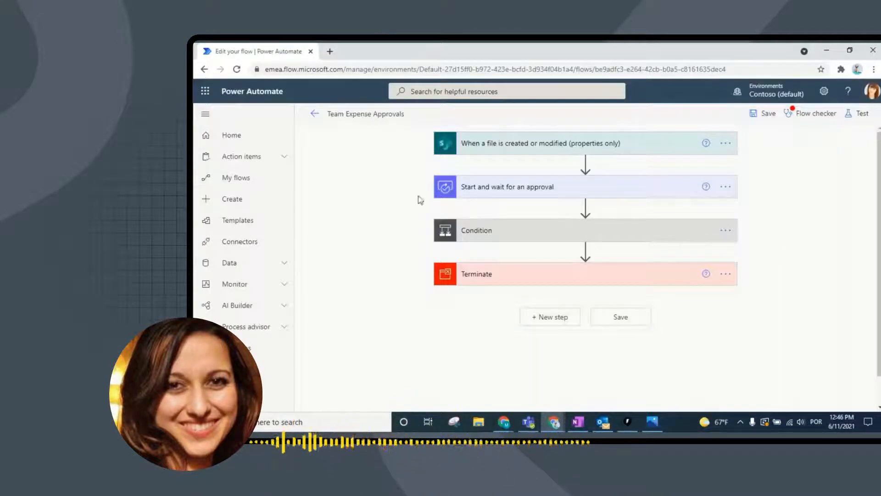
{"action": "mouse_move", "coordinate": [596, 193]}
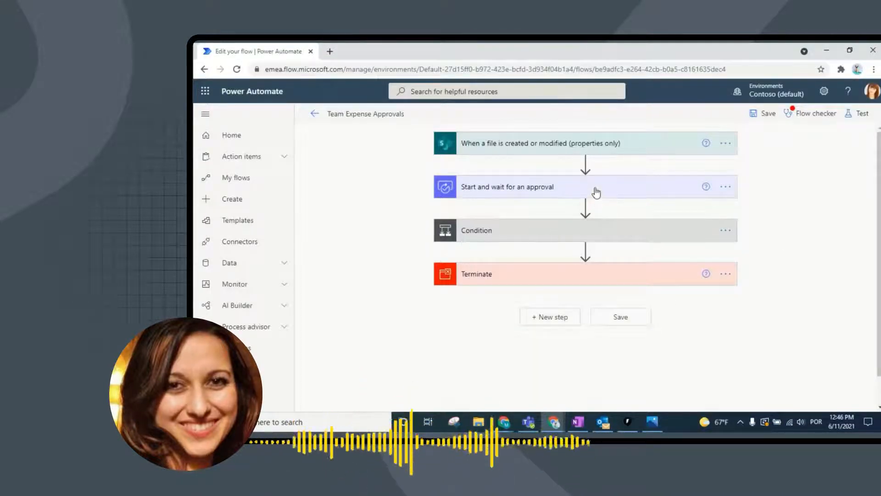
{"action": "mouse_move", "coordinate": [639, 156]}
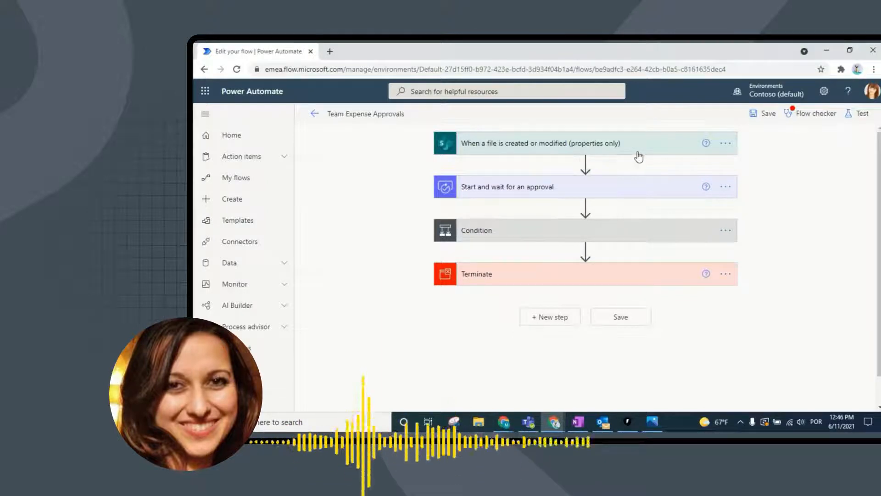
{"action": "mouse_move", "coordinate": [646, 152]}
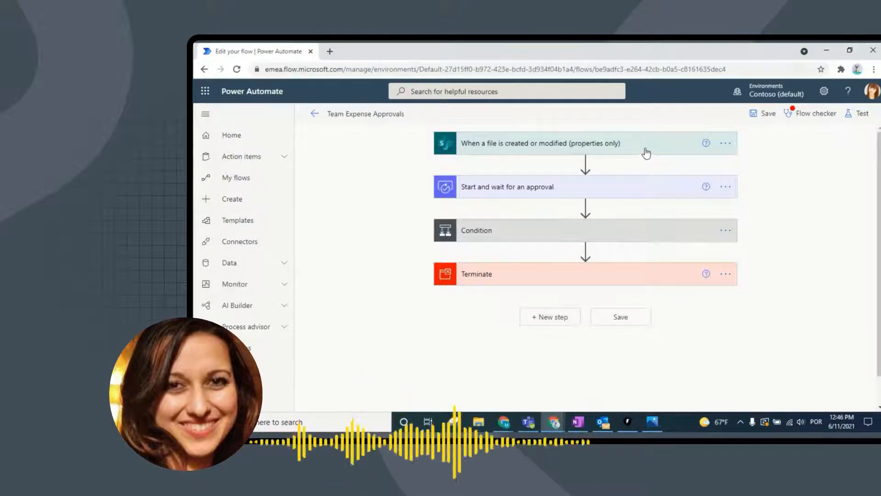
{"action": "mouse_move", "coordinate": [478, 155]}
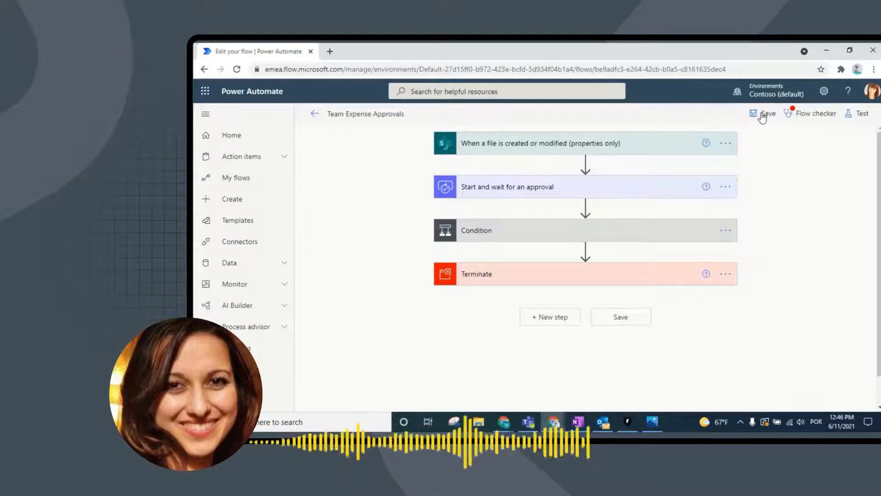
{"action": "left_click", "coordinate": [765, 113]}
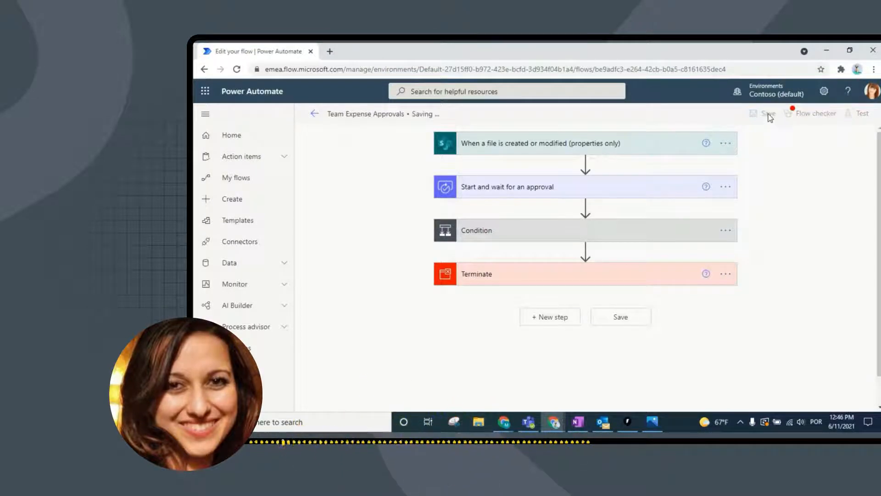
{"action": "left_click", "coordinate": [584, 142]}
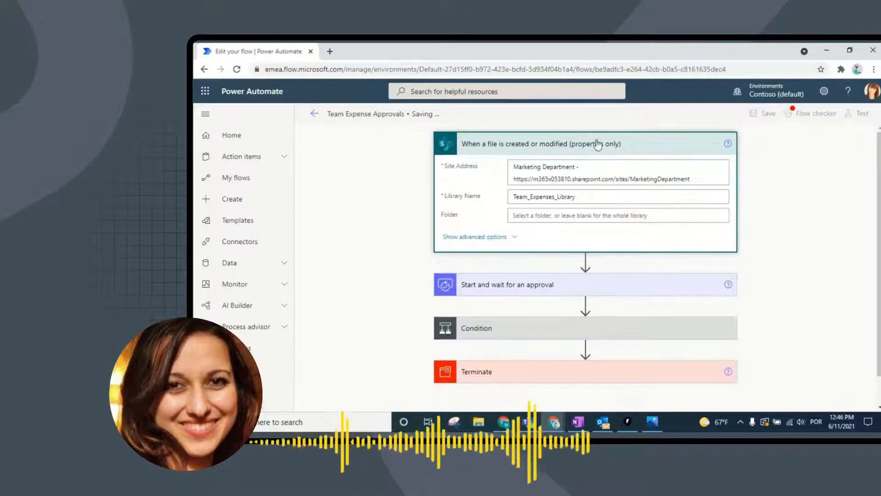
Step: Run Flow checker on the flow, review the results and dismiss them
{"action": "left_click", "coordinate": [814, 112]}
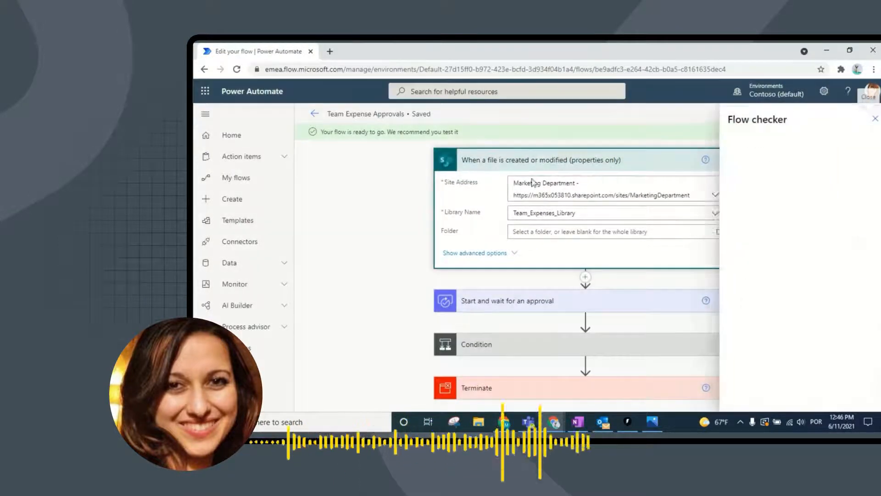
{"action": "left_click", "coordinate": [875, 119]}
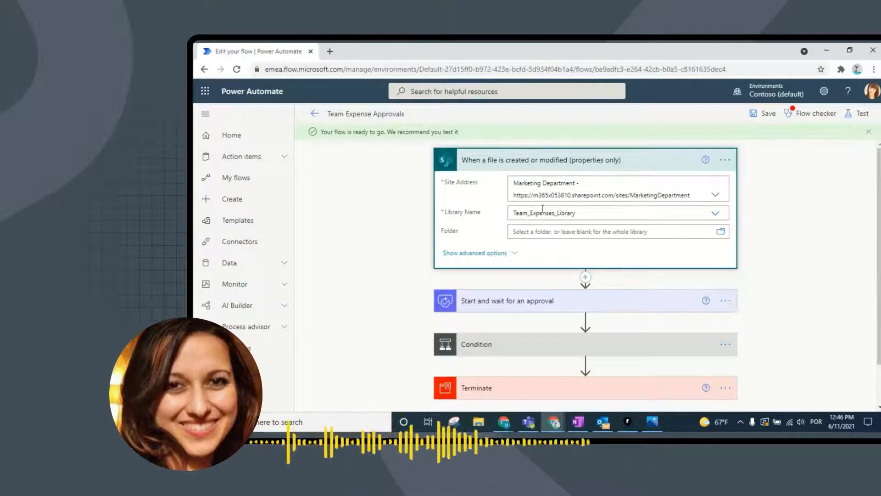
{"action": "mouse_move", "coordinate": [529, 301]}
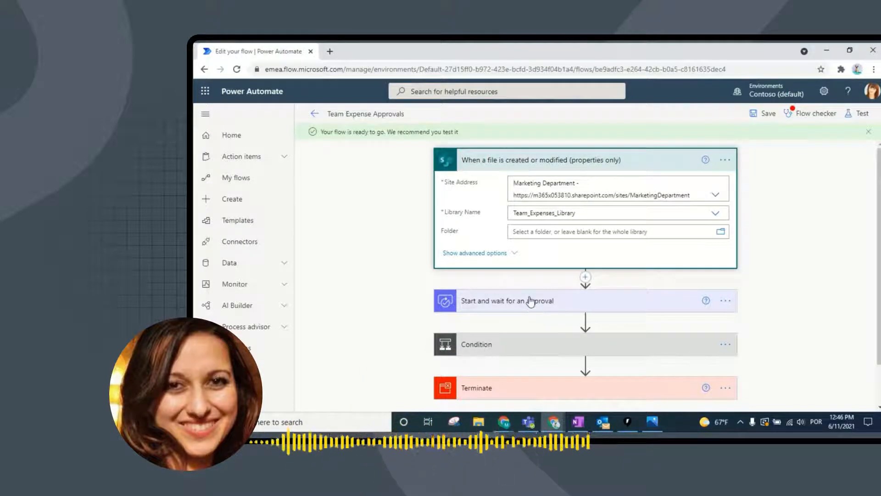
{"action": "mouse_move", "coordinate": [556, 165]}
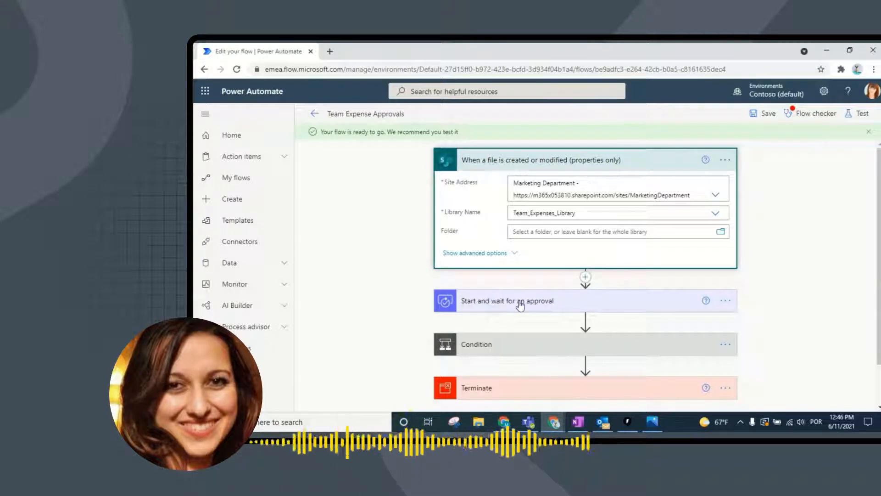
Step: Expand the 'Start and wait for an approval' step to show the Expense Approval Request settings
{"action": "left_click", "coordinate": [506, 300]}
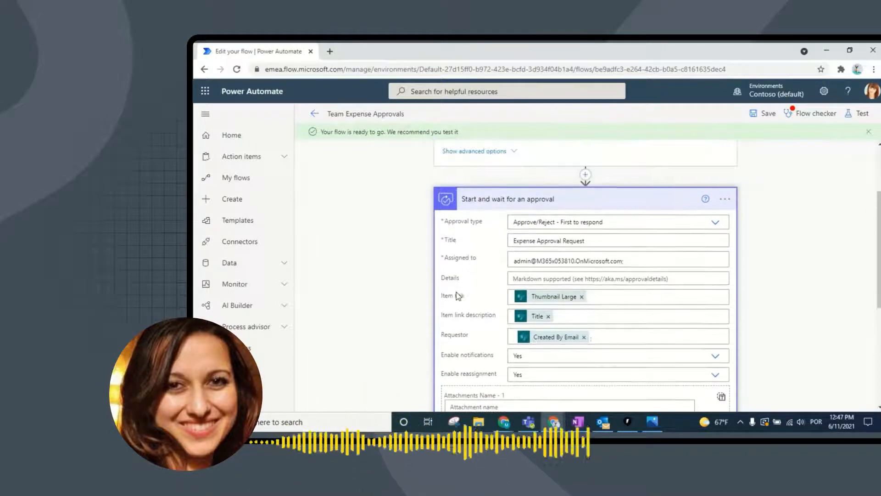
{"action": "left_click", "coordinate": [618, 297]}
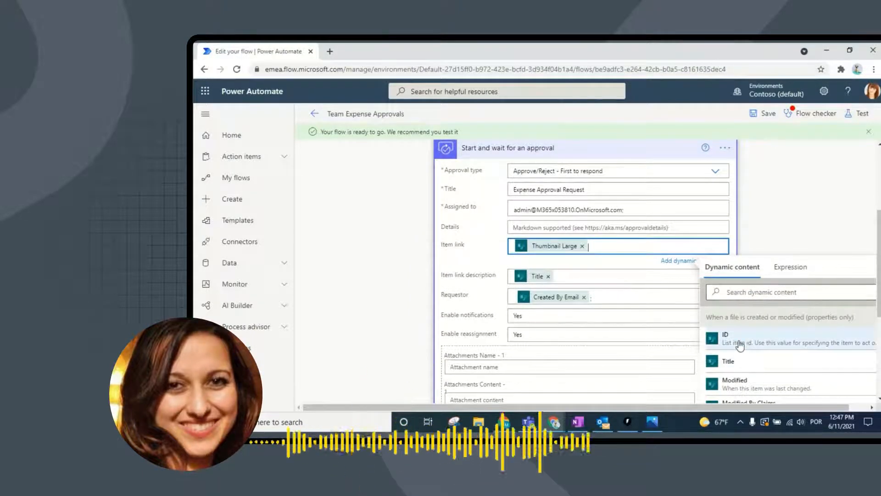
{"action": "mouse_move", "coordinate": [567, 252]}
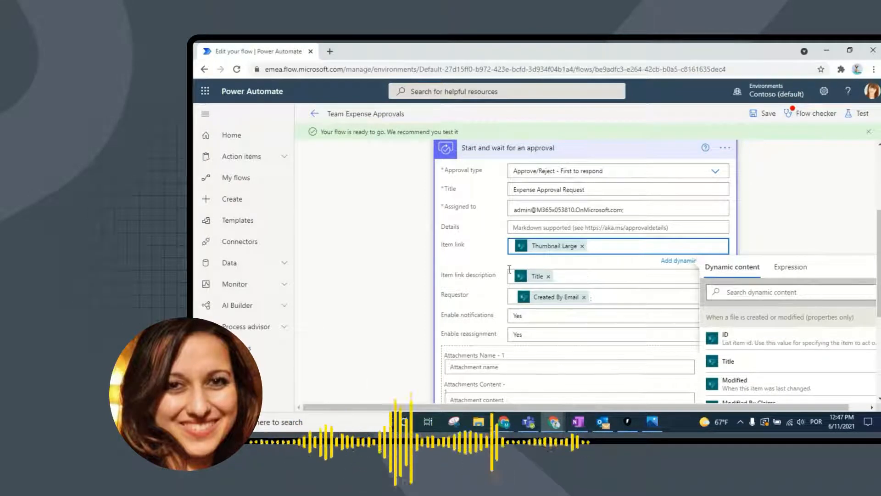
{"action": "left_click", "coordinate": [481, 273]}
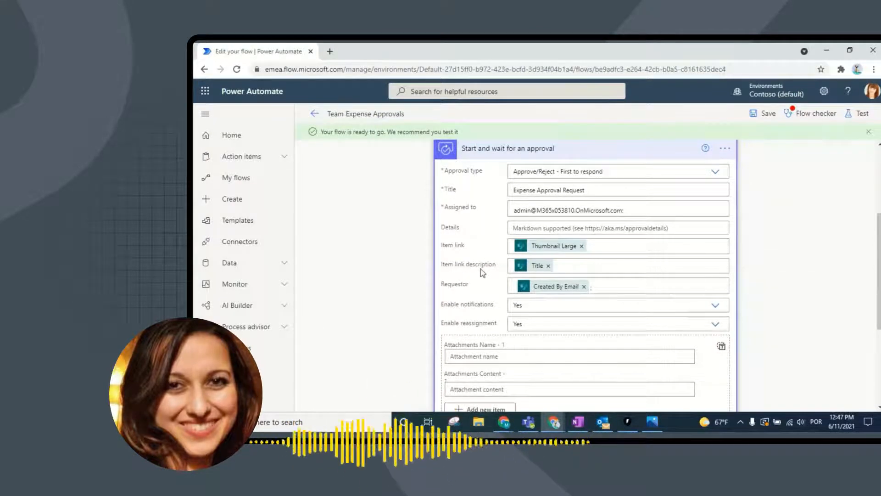
{"action": "mouse_move", "coordinate": [537, 265]}
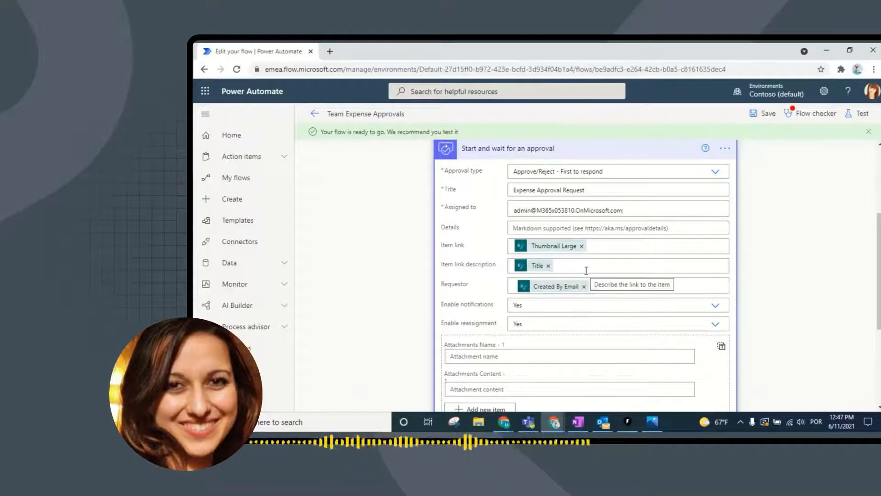
{"action": "scroll", "scroll_direction": "up", "scroll_amount": 3}
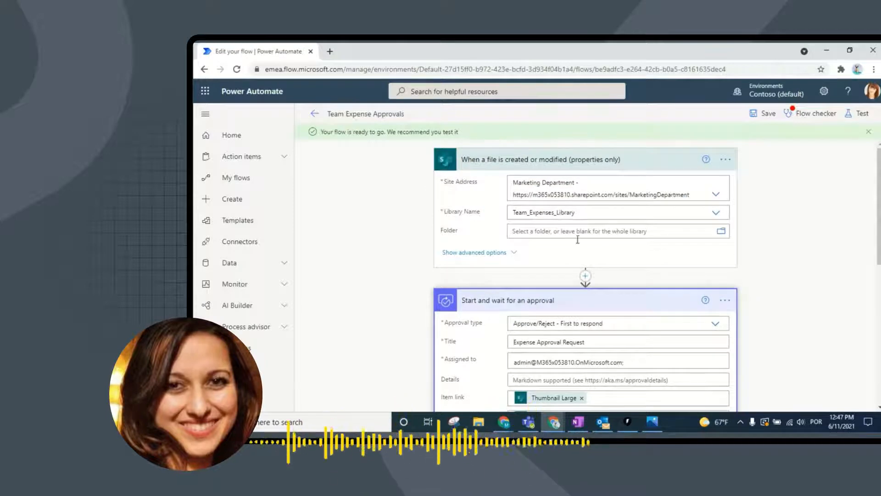
{"action": "scroll", "scroll_direction": "down", "scroll_amount": 3}
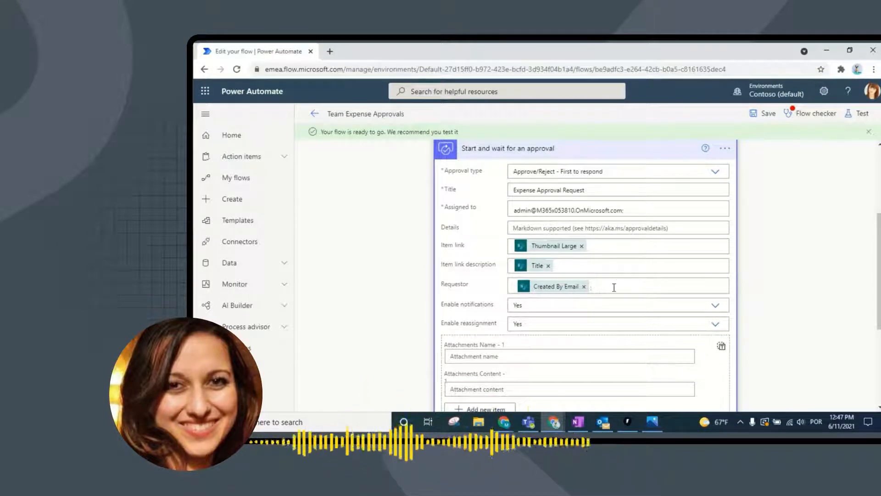
{"action": "left_click", "coordinate": [618, 286]}
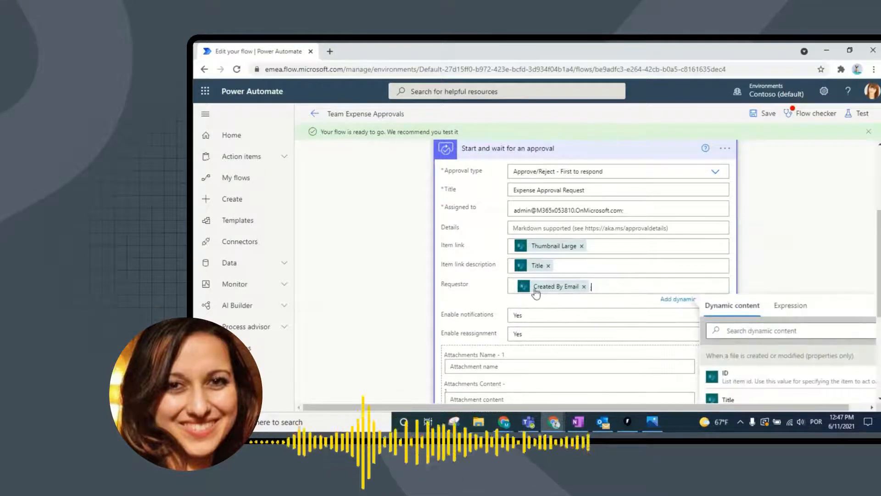
{"action": "mouse_move", "coordinate": [475, 287]}
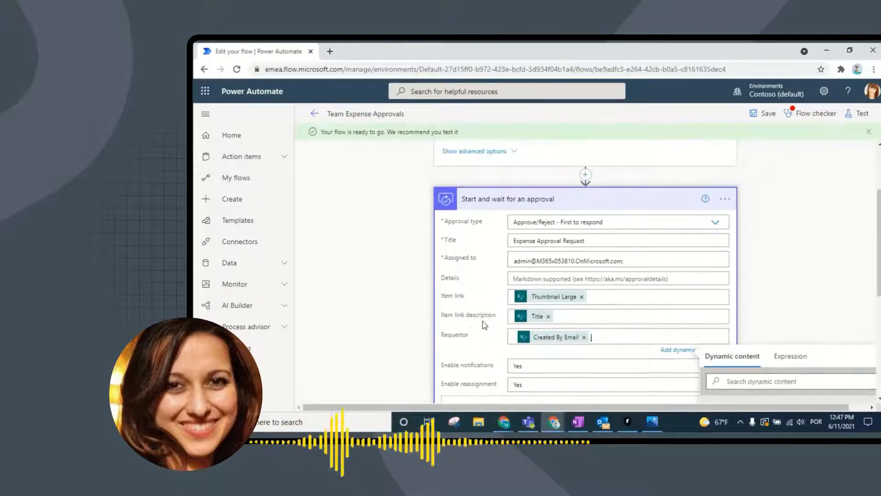
{"action": "mouse_move", "coordinate": [454, 345]}
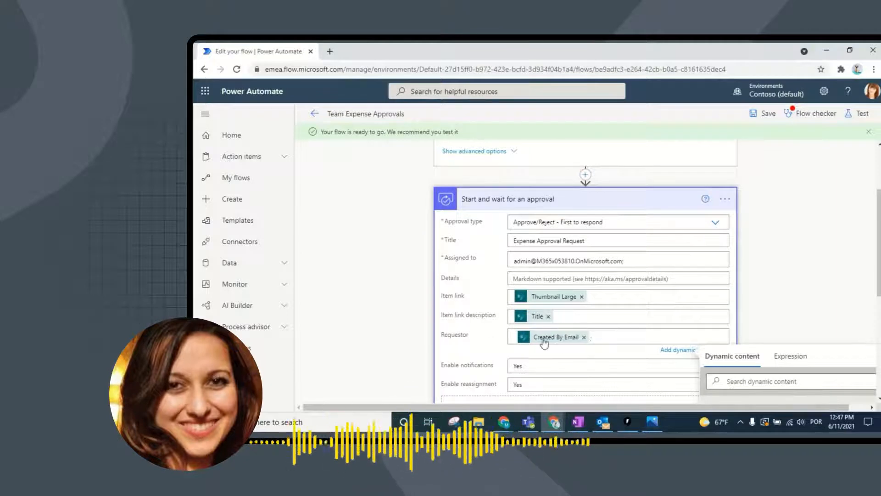
{"action": "scroll", "scroll_direction": "down", "scroll_amount": 3}
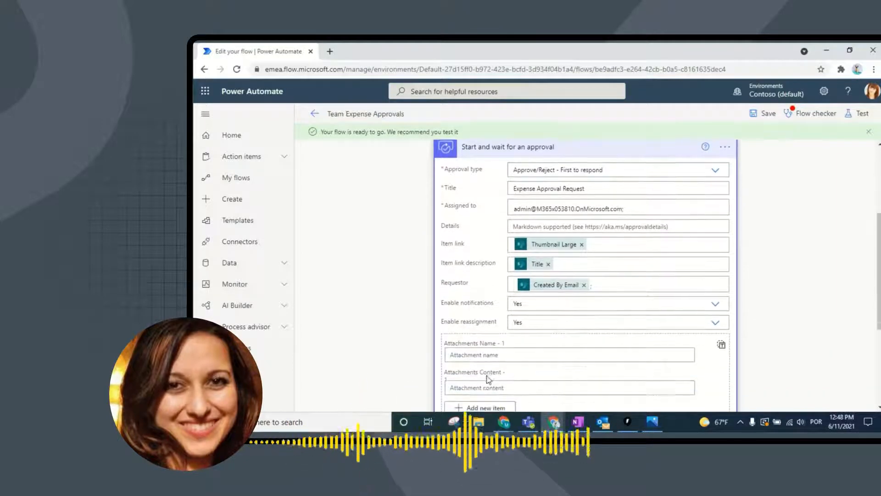
{"action": "scroll", "scroll_direction": "up", "scroll_amount": 3}
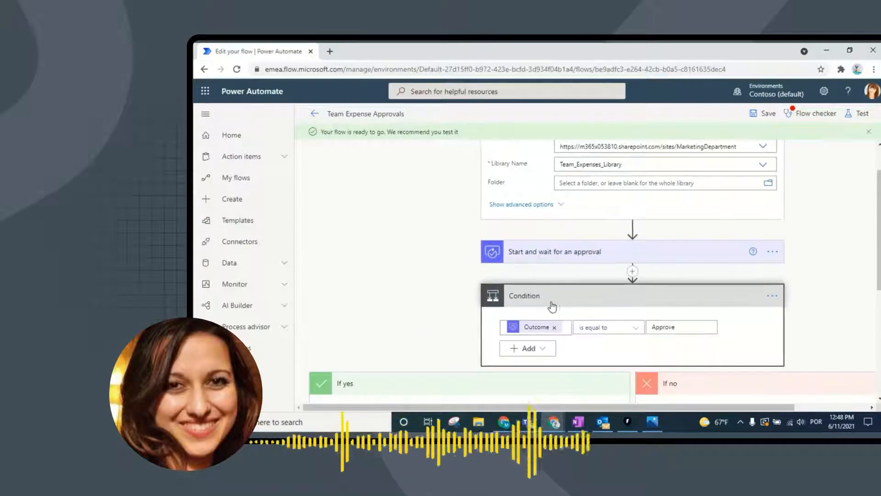
{"action": "mouse_move", "coordinate": [528, 300]}
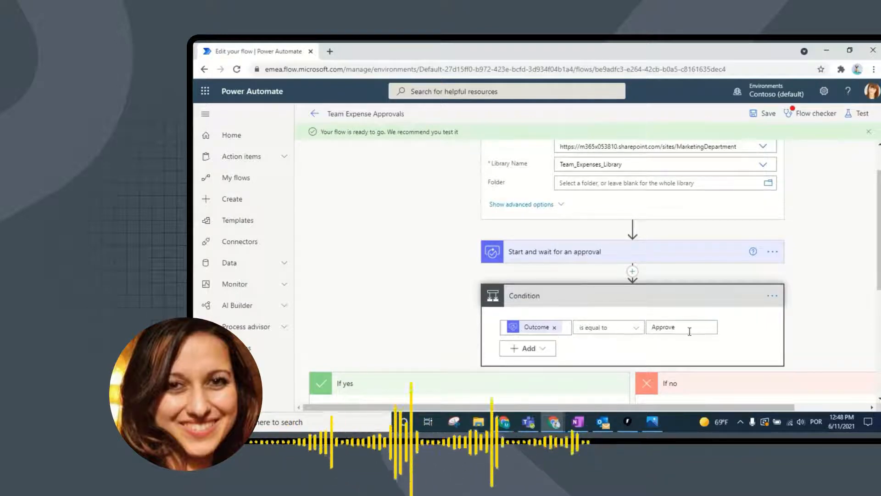
Step: Expand Send an email (V2) under If yes to show the Expense Request Approved message
{"action": "scroll", "scroll_direction": "down", "scroll_amount": 3}
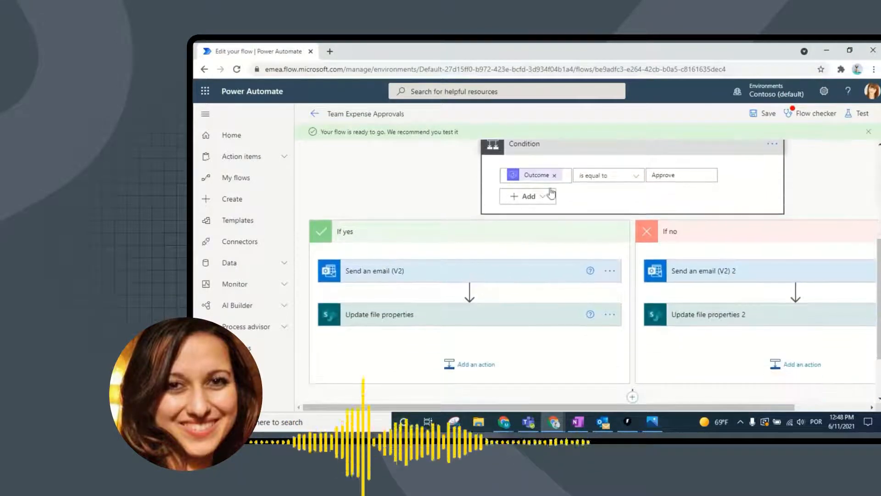
{"action": "mouse_move", "coordinate": [355, 255]}
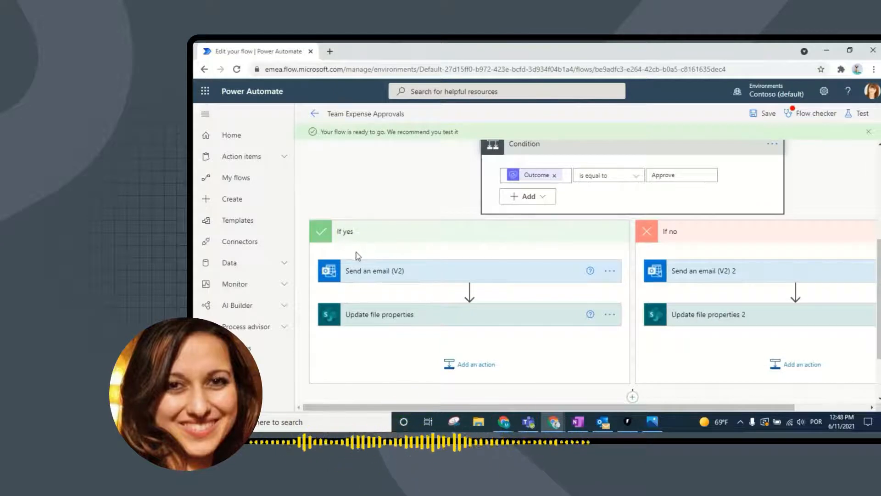
{"action": "left_click", "coordinate": [375, 271]}
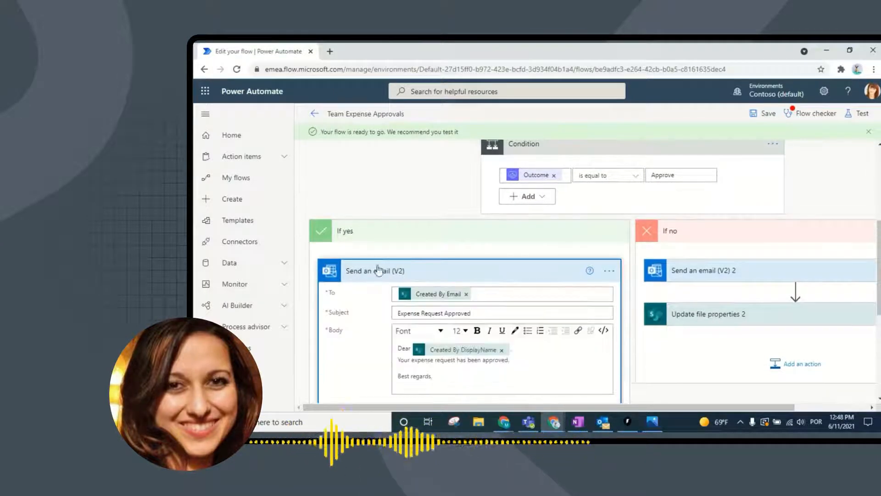
Step: Expand Send an email (V2) 2 under If no to show the Expense Request Rejected message
{"action": "scroll", "scroll_direction": "down", "scroll_amount": 3}
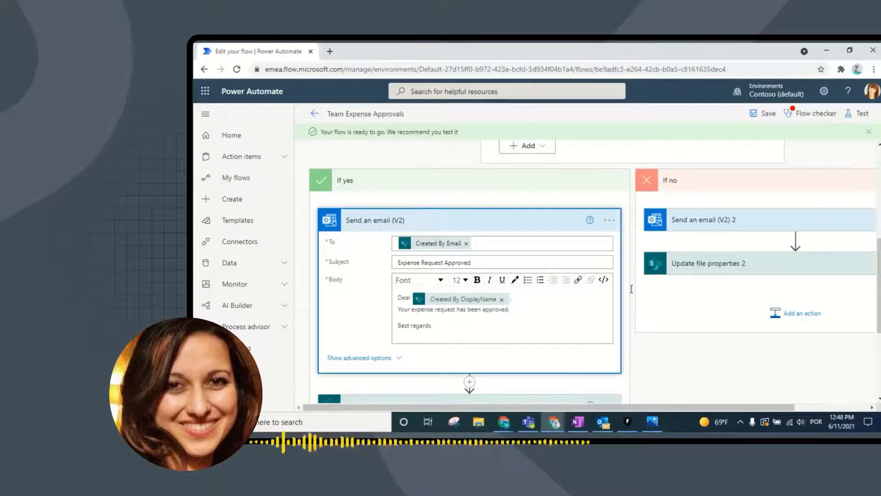
{"action": "mouse_move", "coordinate": [727, 204]}
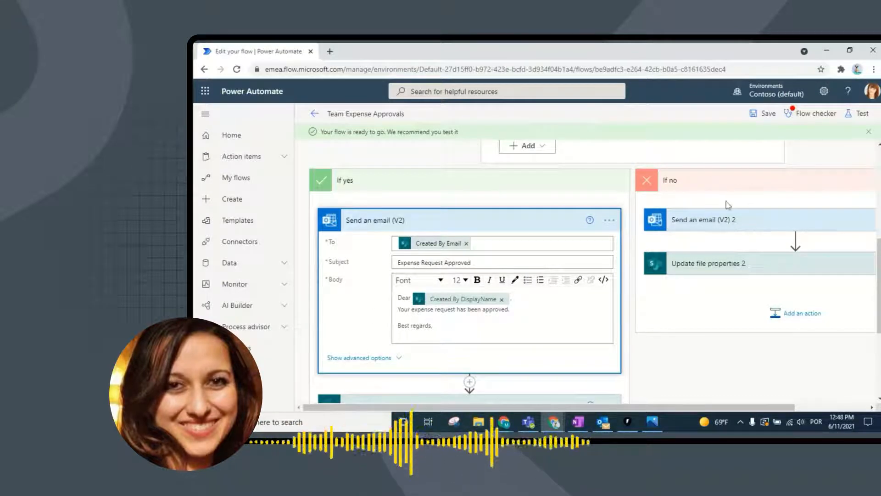
{"action": "mouse_move", "coordinate": [752, 226]}
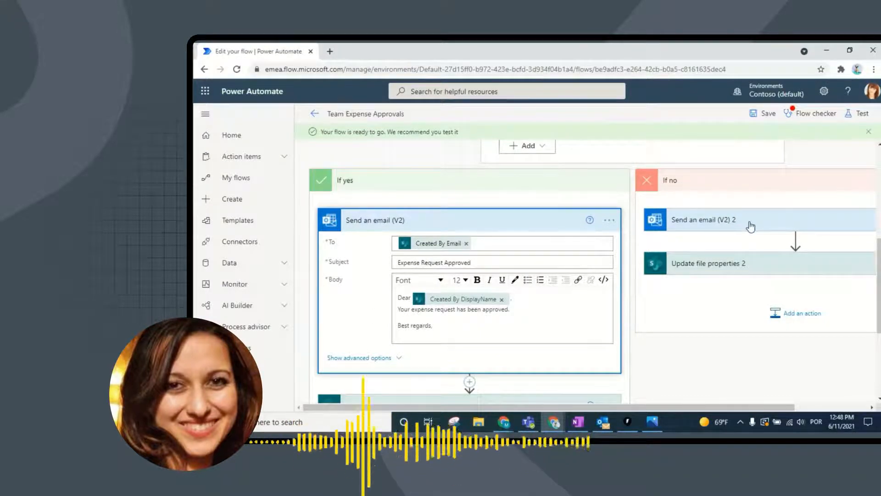
{"action": "left_click", "coordinate": [704, 220]}
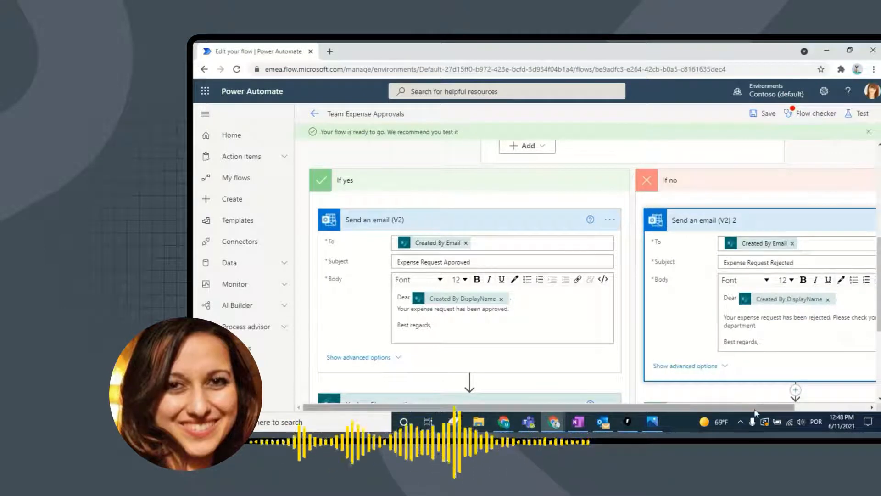
{"action": "scroll", "scroll_direction": "right", "scroll_amount": 3}
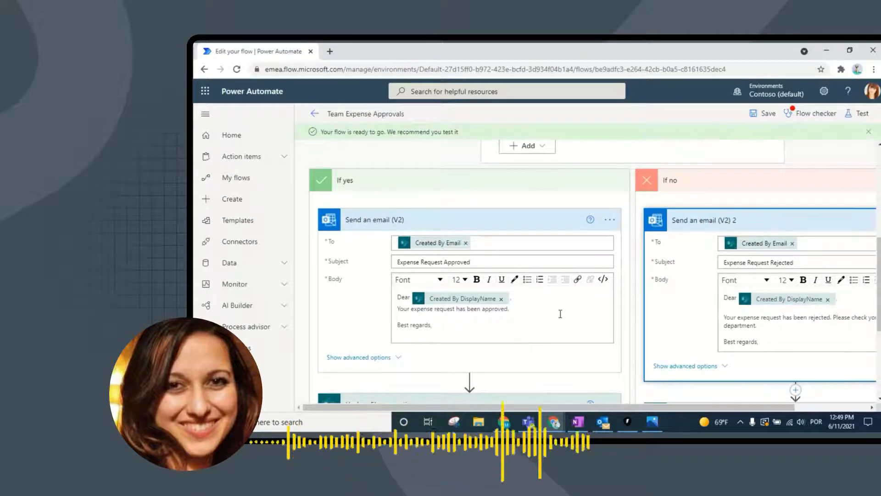
{"action": "scroll", "scroll_direction": "down", "scroll_amount": 3}
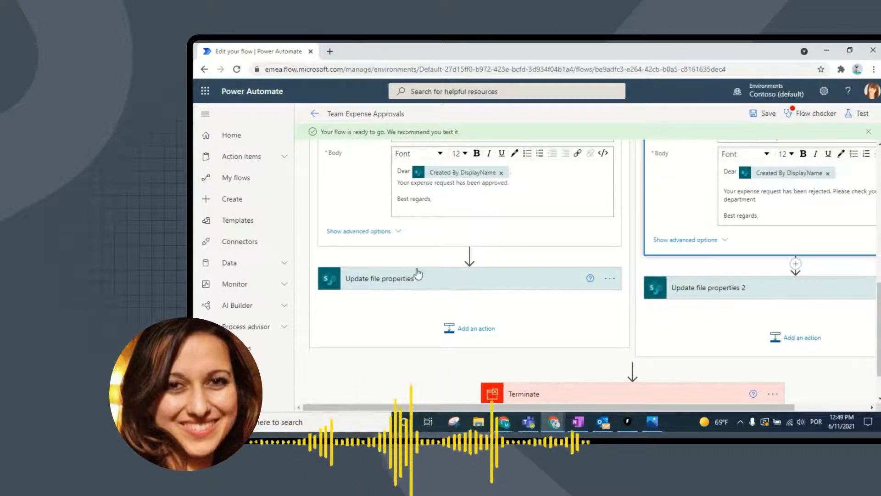
{"action": "left_click", "coordinate": [380, 278]}
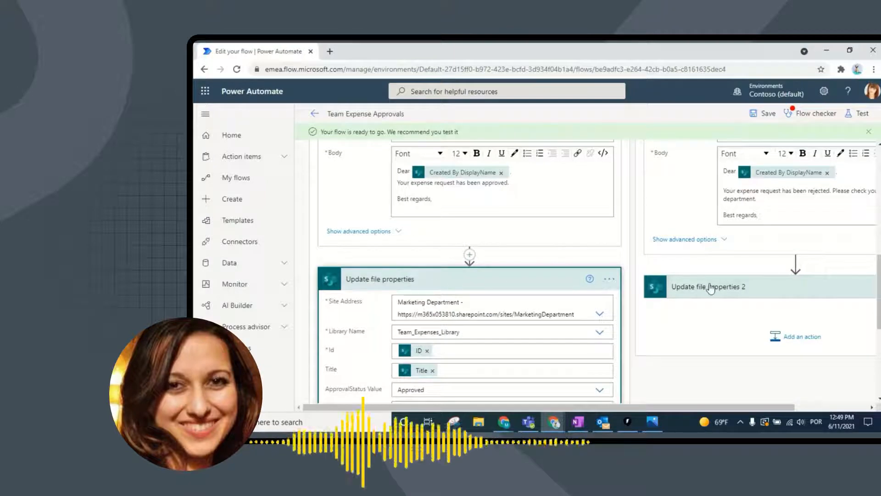
{"action": "scroll", "scroll_direction": "up", "scroll_amount": 3}
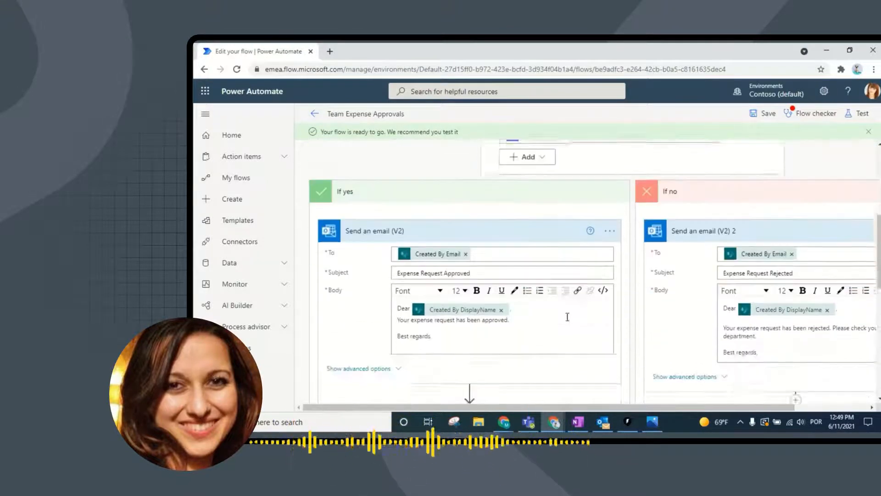
{"action": "scroll", "scroll_direction": "down", "scroll_amount": 3}
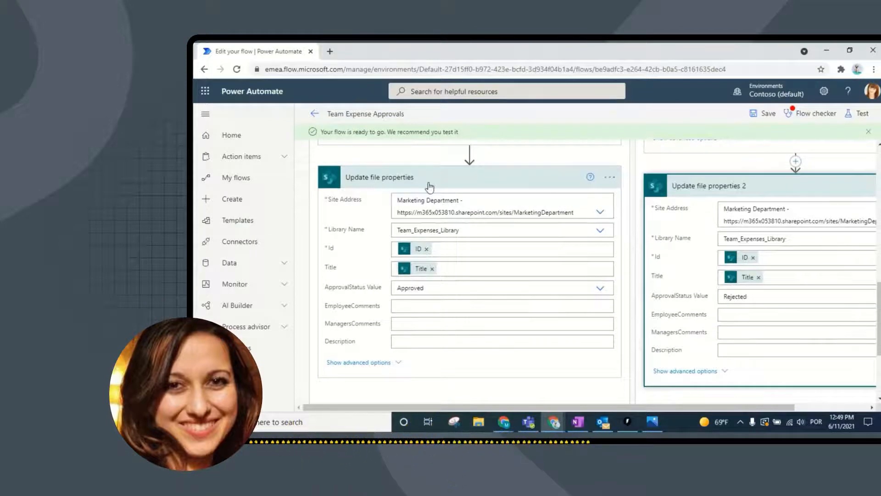
{"action": "mouse_move", "coordinate": [335, 201]}
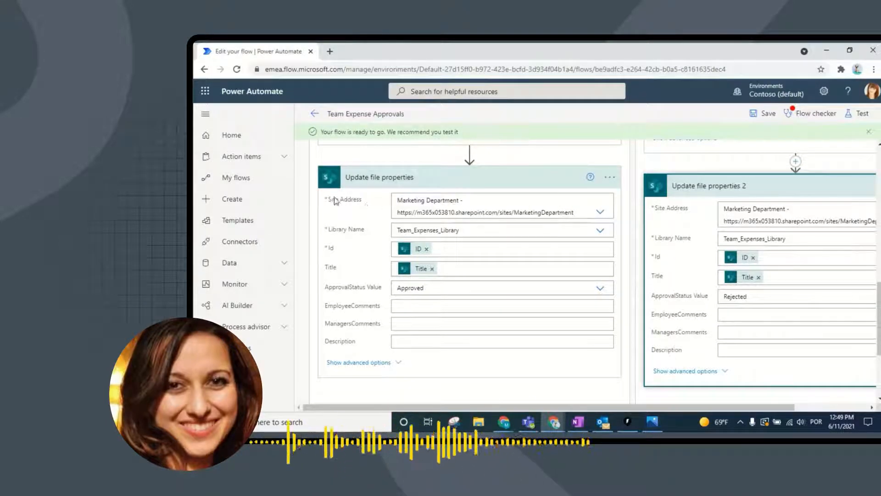
{"action": "mouse_move", "coordinate": [345, 238]}
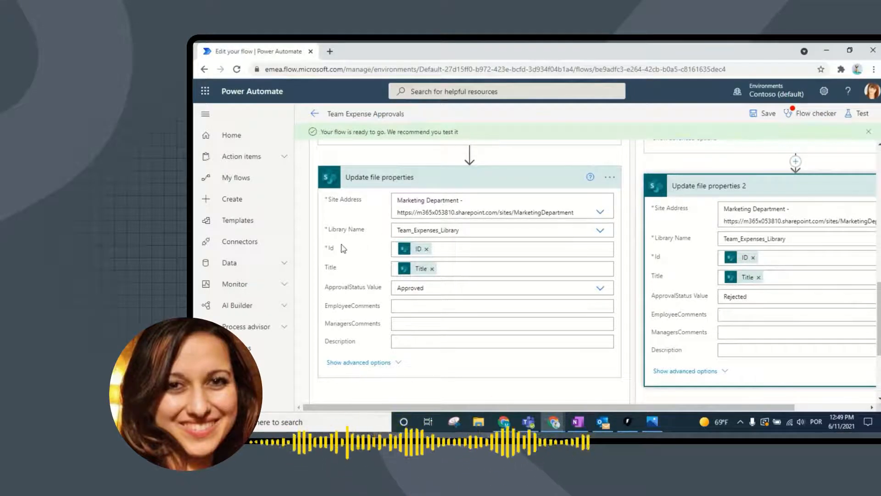
{"action": "mouse_move", "coordinate": [465, 252]}
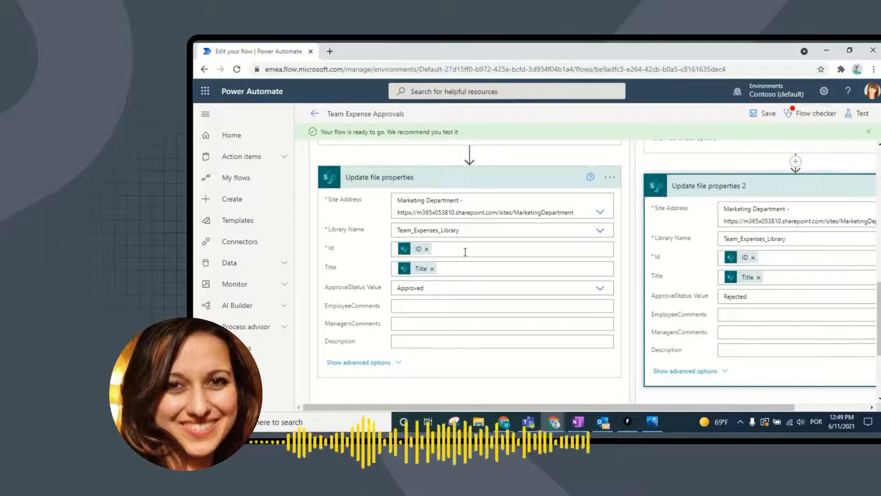
{"action": "left_click", "coordinate": [500, 249]}
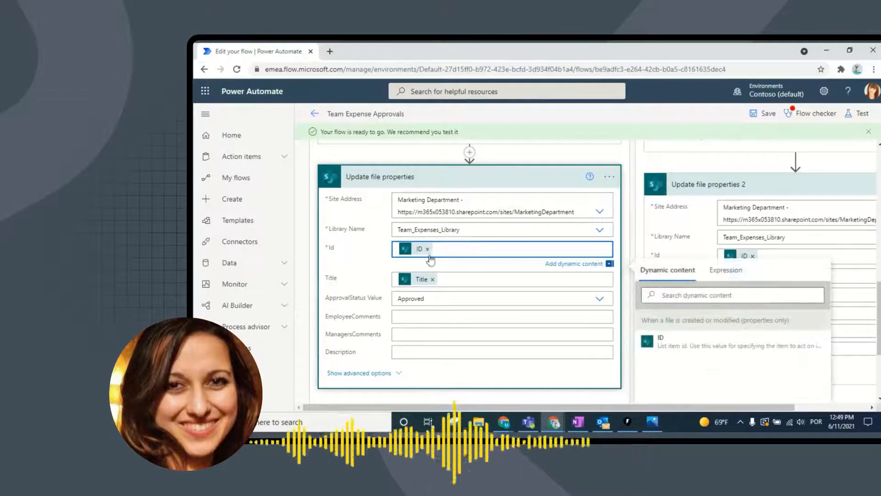
{"action": "mouse_move", "coordinate": [478, 277]}
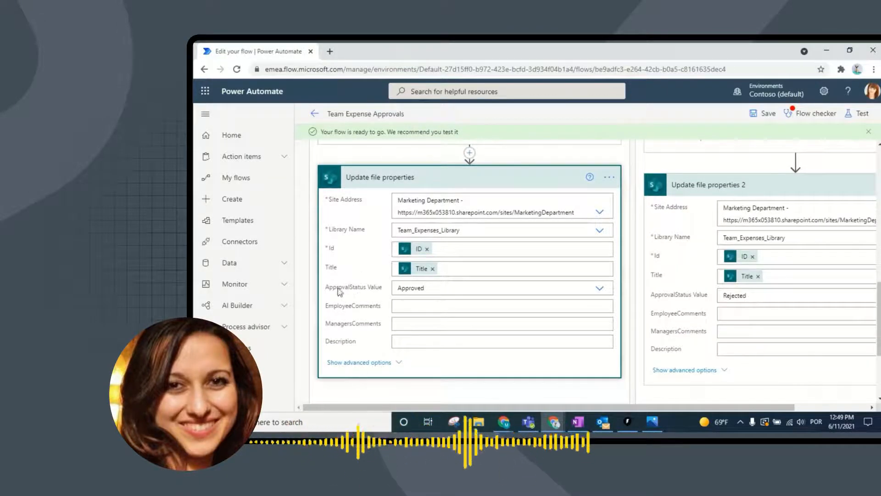
{"action": "left_click", "coordinate": [600, 287]}
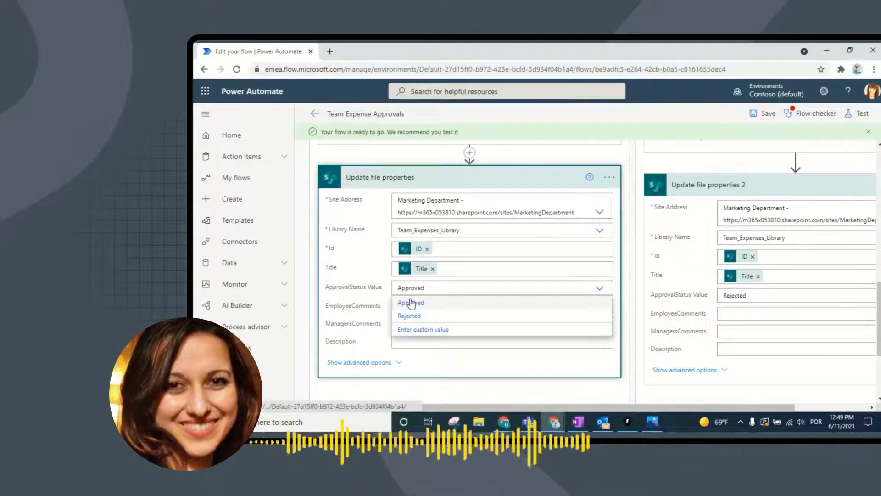
{"action": "scroll", "scroll_direction": "up", "scroll_amount": 3}
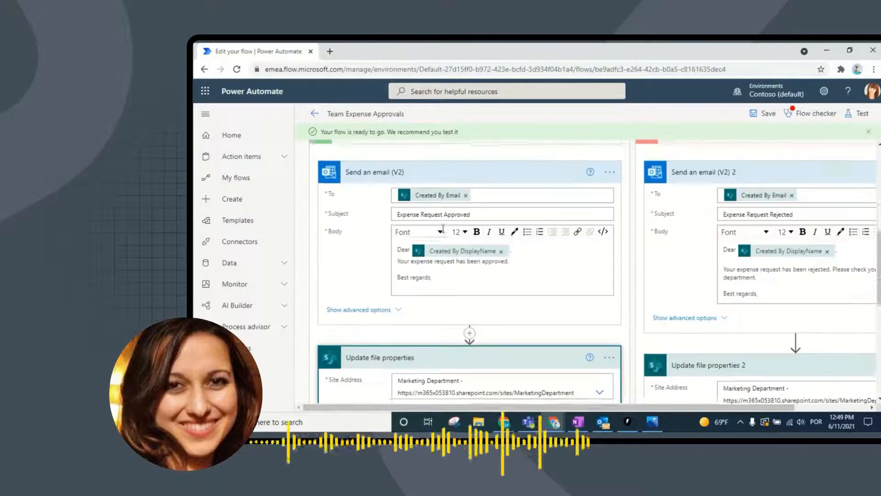
{"action": "scroll", "scroll_direction": "down", "scroll_amount": 3}
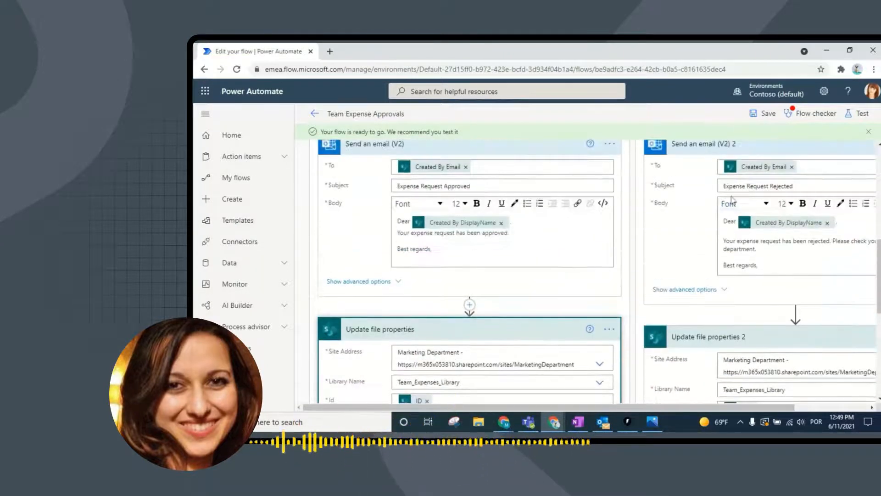
{"action": "scroll", "scroll_direction": "down", "scroll_amount": 3}
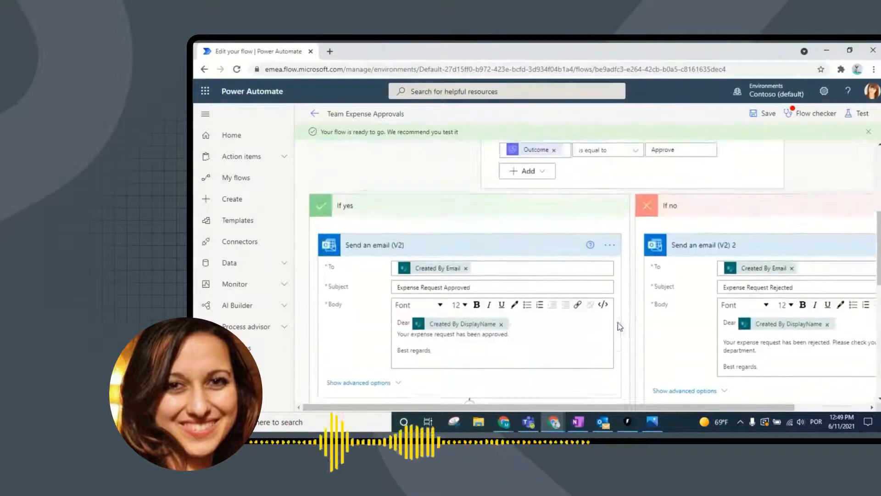
{"action": "scroll", "scroll_direction": "up", "scroll_amount": 3}
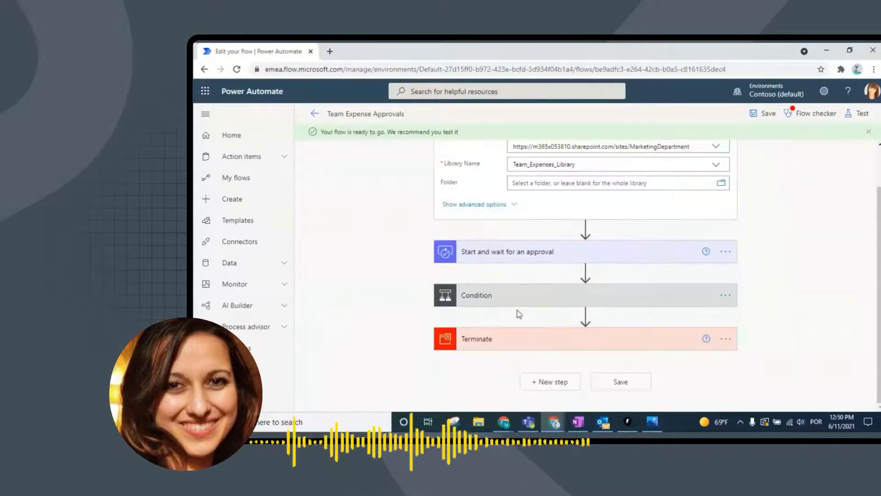
Step: Collapse the file trigger and expand the Terminate step to see its status
{"action": "scroll", "scroll_direction": "up", "scroll_amount": 3}
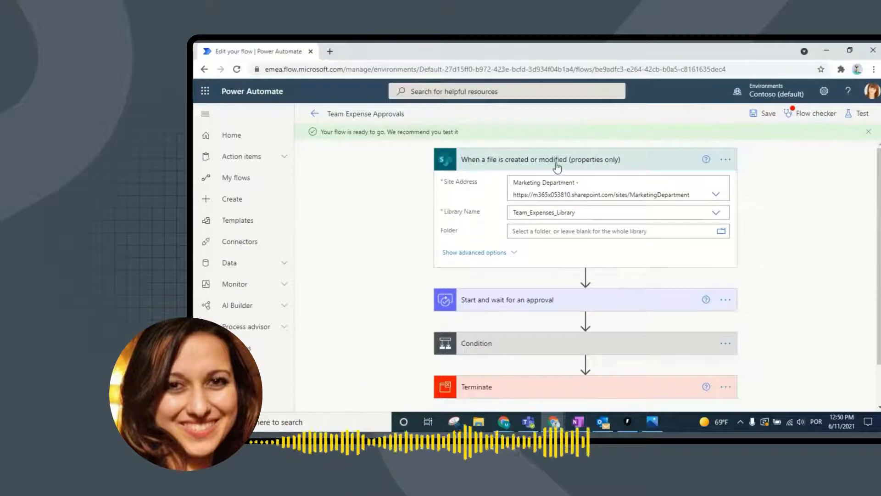
{"action": "left_click", "coordinate": [540, 159]}
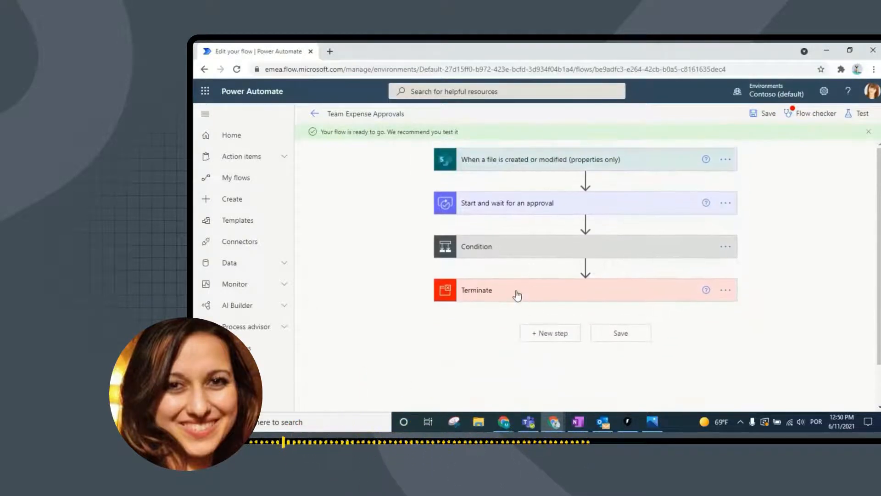
{"action": "left_click", "coordinate": [506, 290]}
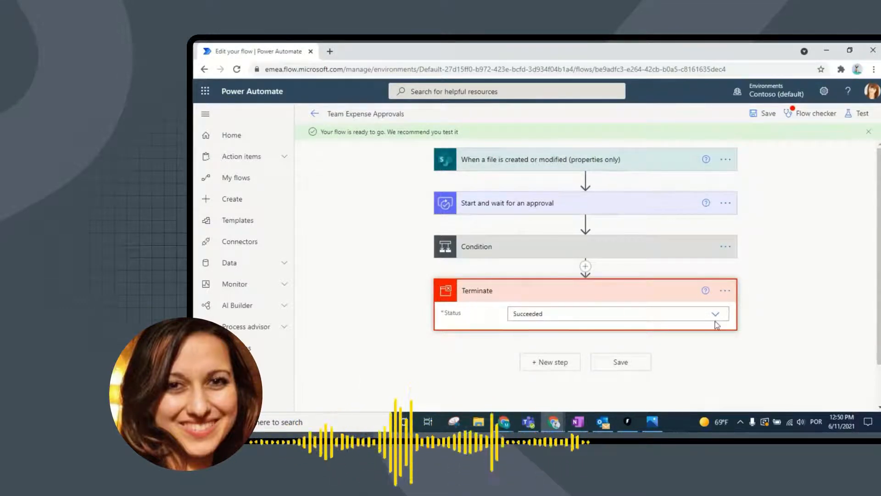
Step: Set the Terminate status to Succeeded and open the flow's Test options
{"action": "left_click", "coordinate": [716, 314]}
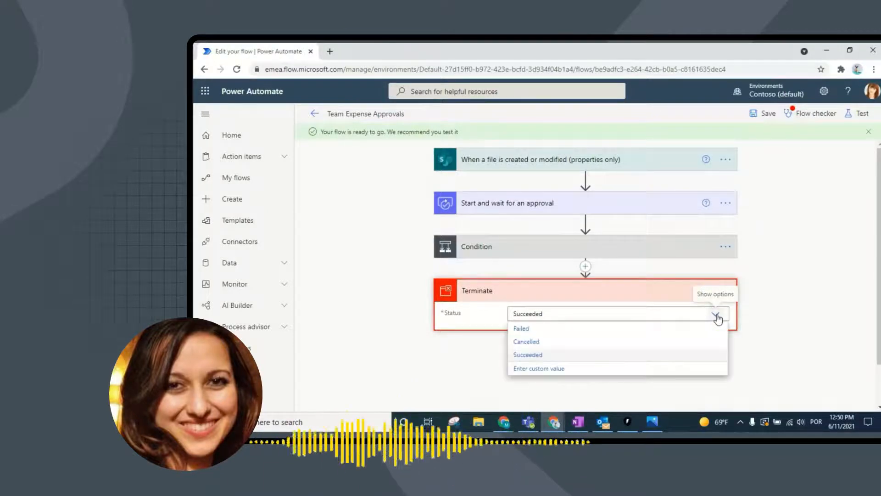
{"action": "left_click", "coordinate": [527, 354]}
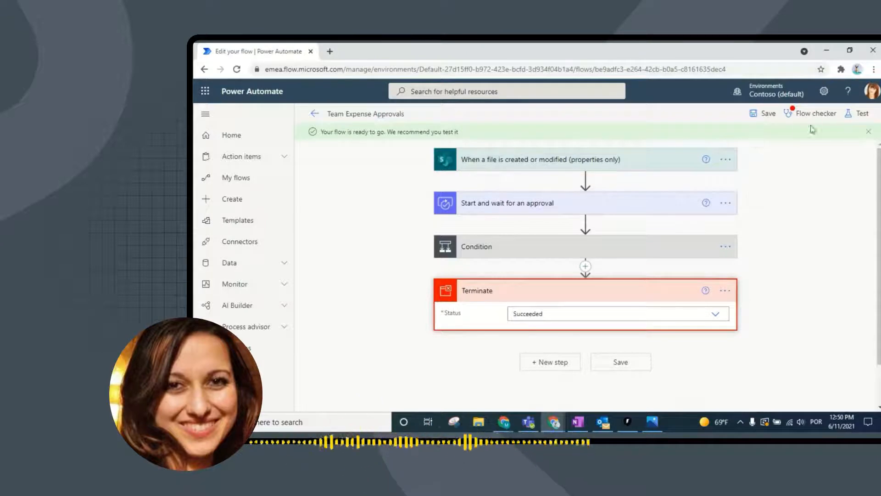
{"action": "left_click", "coordinate": [862, 113]}
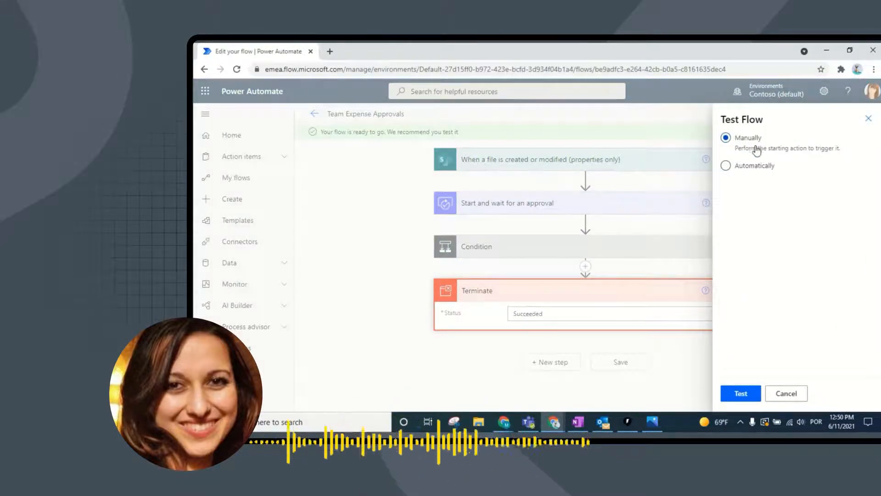
{"action": "mouse_move", "coordinate": [741, 393]}
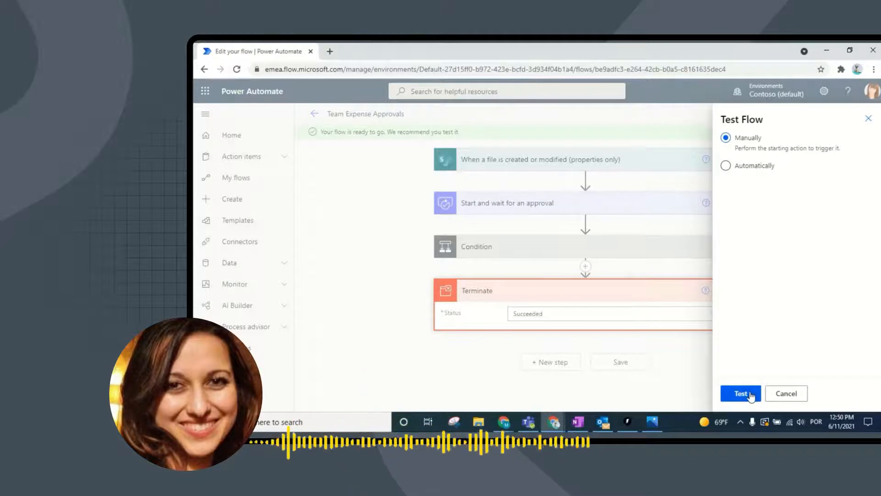
Step: Start a manual test run so the flow waits for a file to be added to the library
{"action": "left_click", "coordinate": [741, 393]}
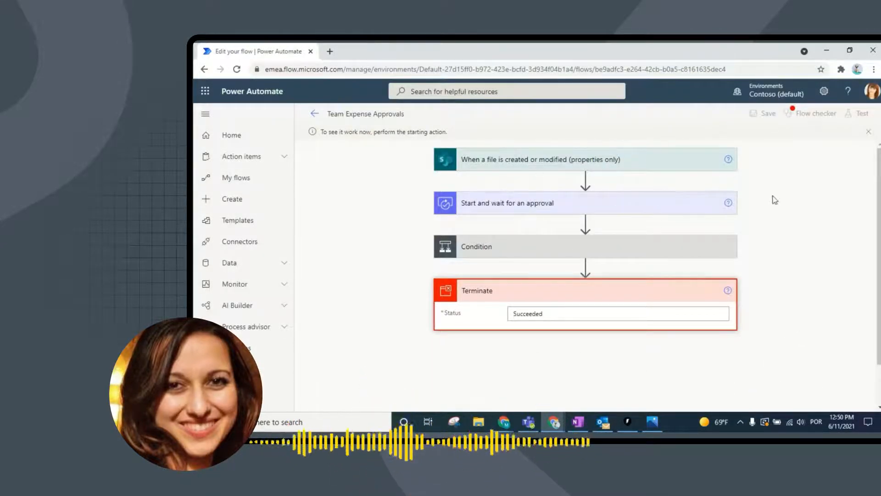
{"action": "mouse_move", "coordinate": [790, 206]}
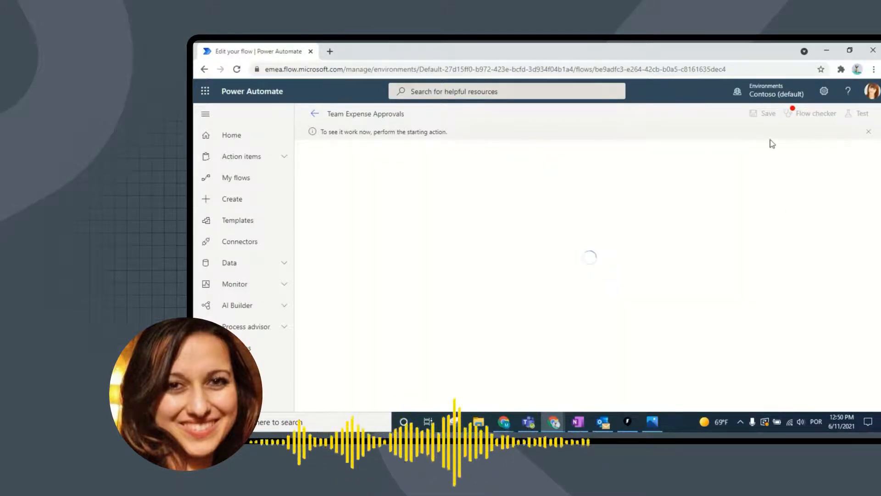
{"action": "mouse_move", "coordinate": [813, 220]}
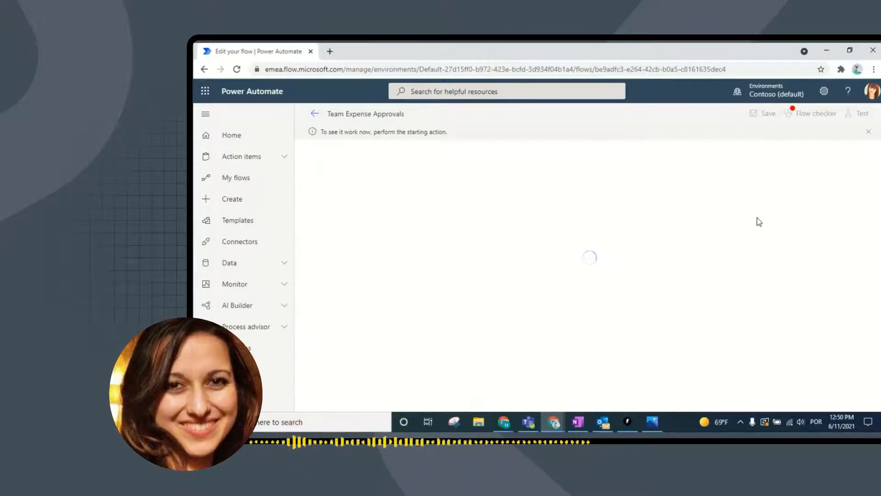
{"action": "mouse_move", "coordinate": [812, 248]}
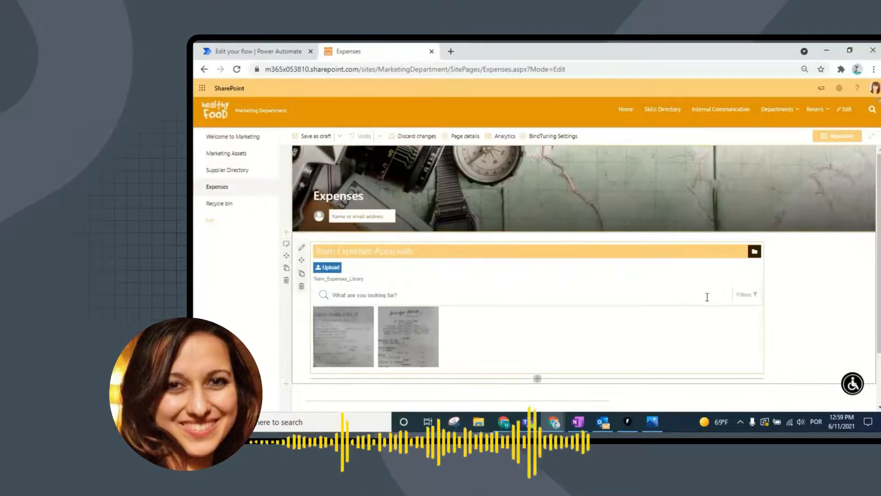
Step: Review the receipts' ApprovalStatus in Team_Expenses_Library and close that browser tab
{"action": "scroll", "scroll_direction": "down", "scroll_amount": 3}
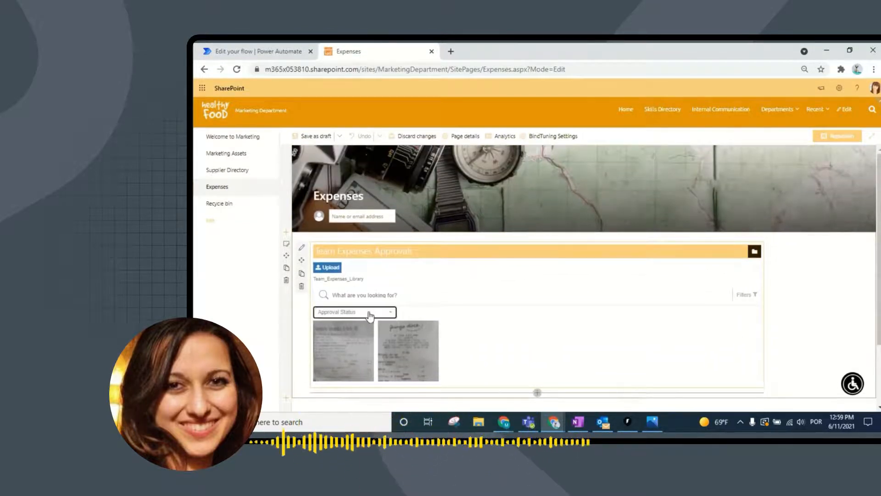
{"action": "mouse_move", "coordinate": [340, 314]}
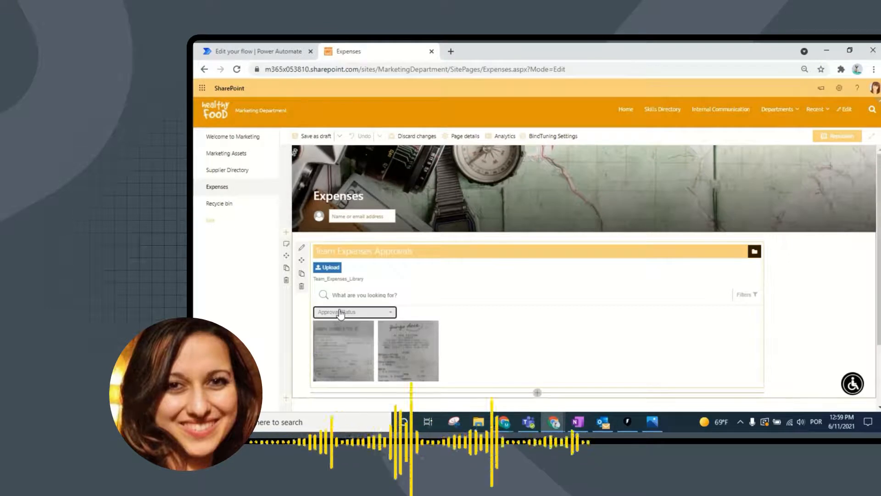
{"action": "right_click", "coordinate": [758, 255]}
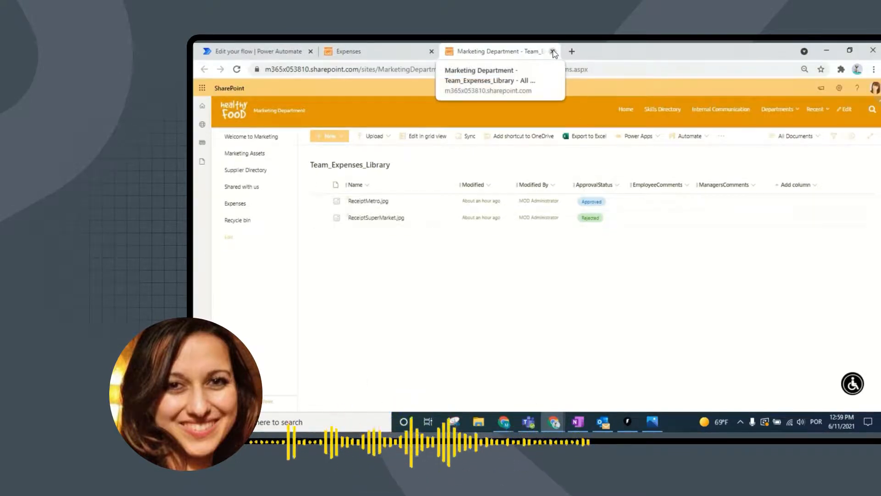
{"action": "left_click", "coordinate": [554, 51]}
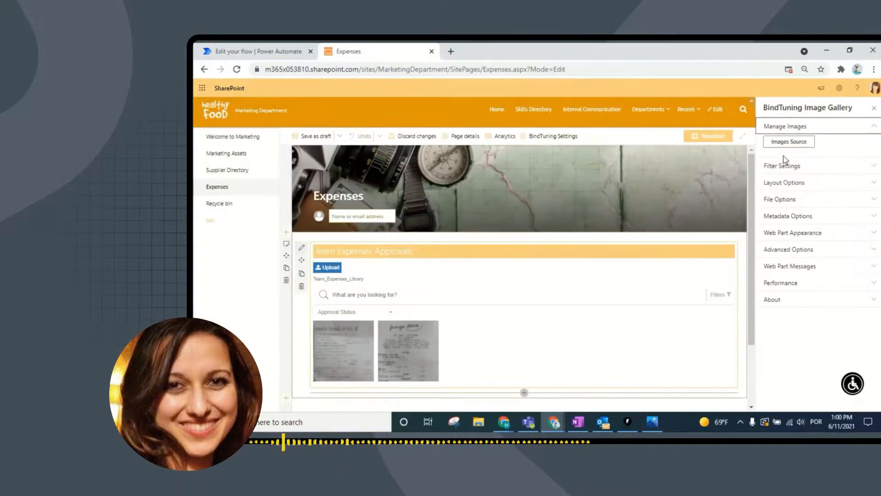
Step: Check the gallery's Filter Settings use ApprovalStatus, then close the BindTuning Image Gallery pane
{"action": "left_click", "coordinate": [782, 165]}
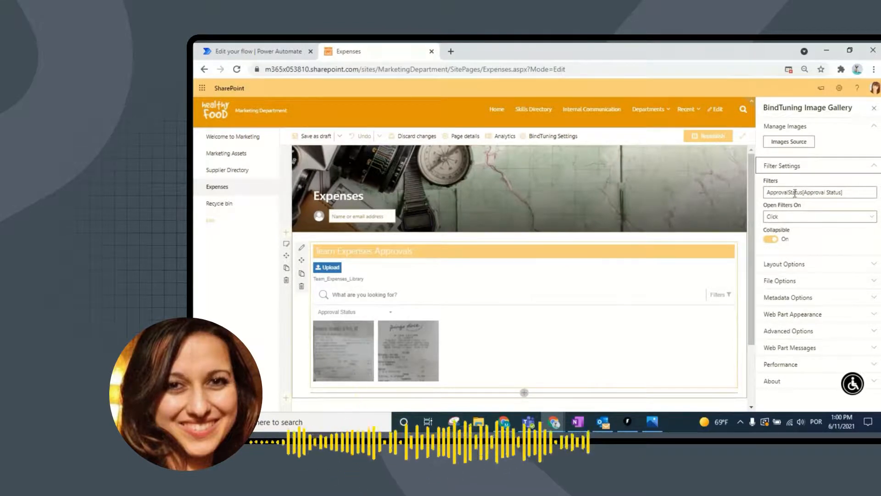
{"action": "double_click", "coordinate": [793, 193]}
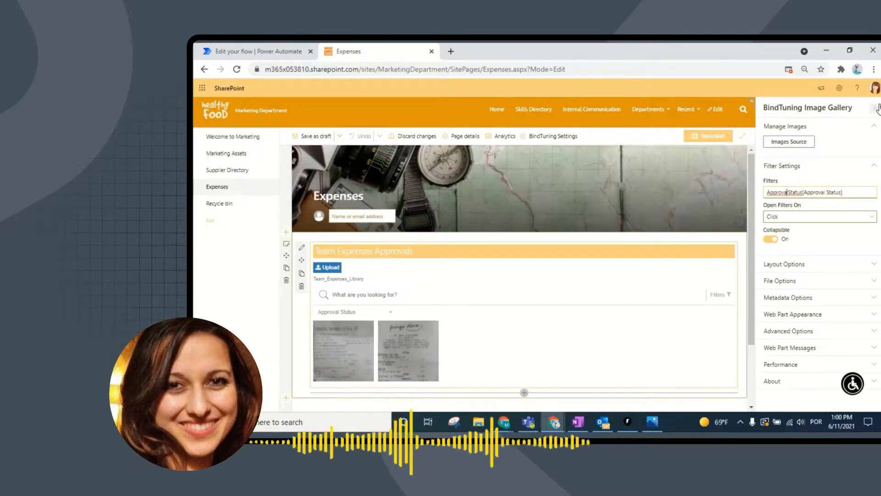
{"action": "left_click", "coordinate": [875, 107]}
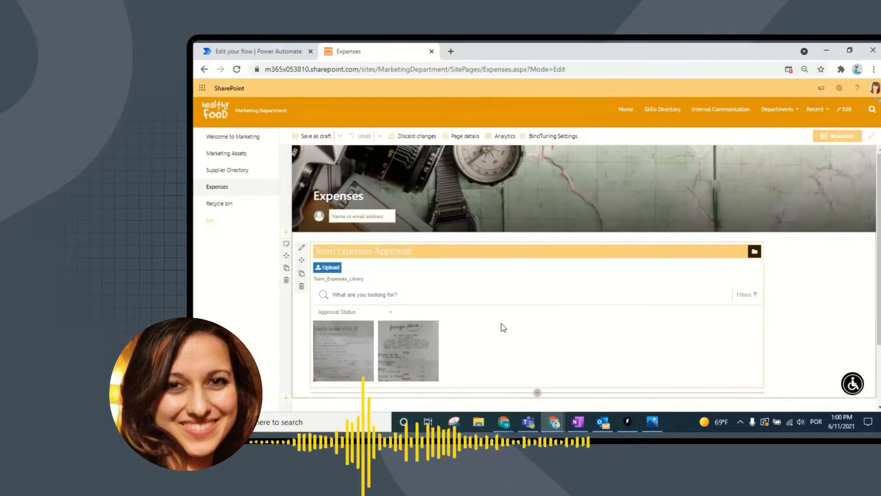
Step: Republish the Expenses page with its Team Expenses Approvals gallery and Approval Status filter
{"action": "left_click", "coordinate": [837, 136]}
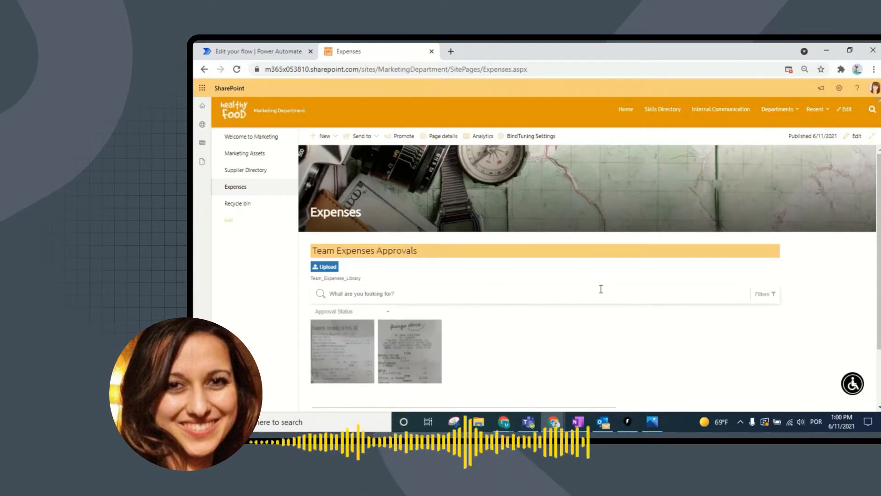
{"action": "mouse_move", "coordinate": [548, 336]}
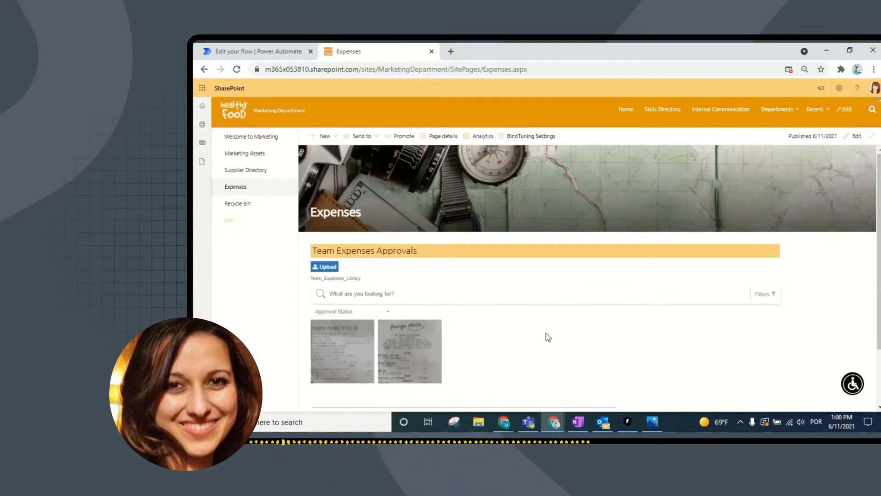